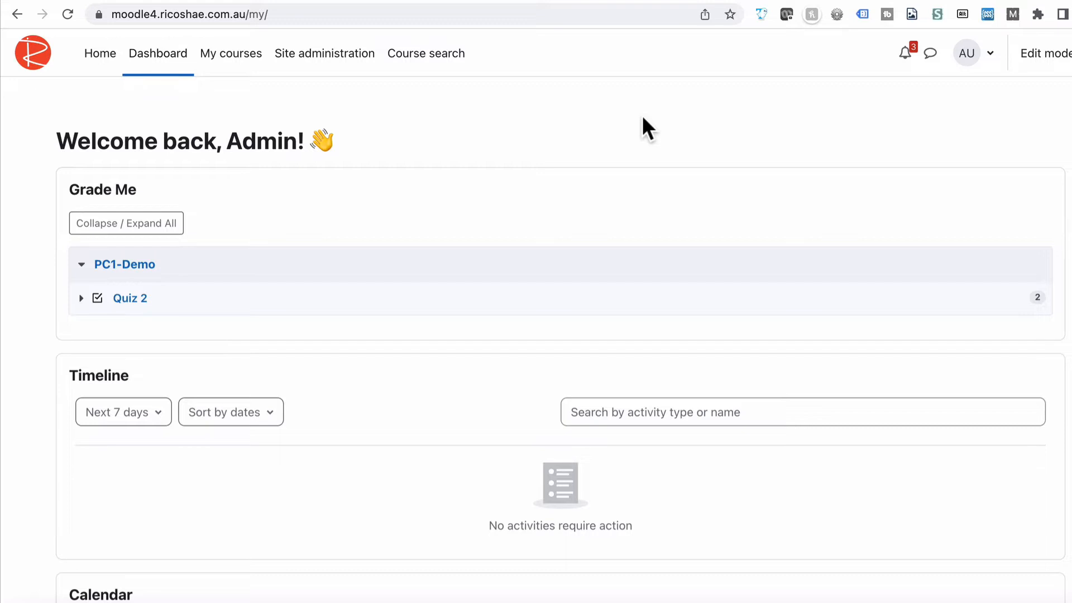
Step: Navigate via Site administration > Appearance > Themes to the Boost theme settings page
click(323, 53)
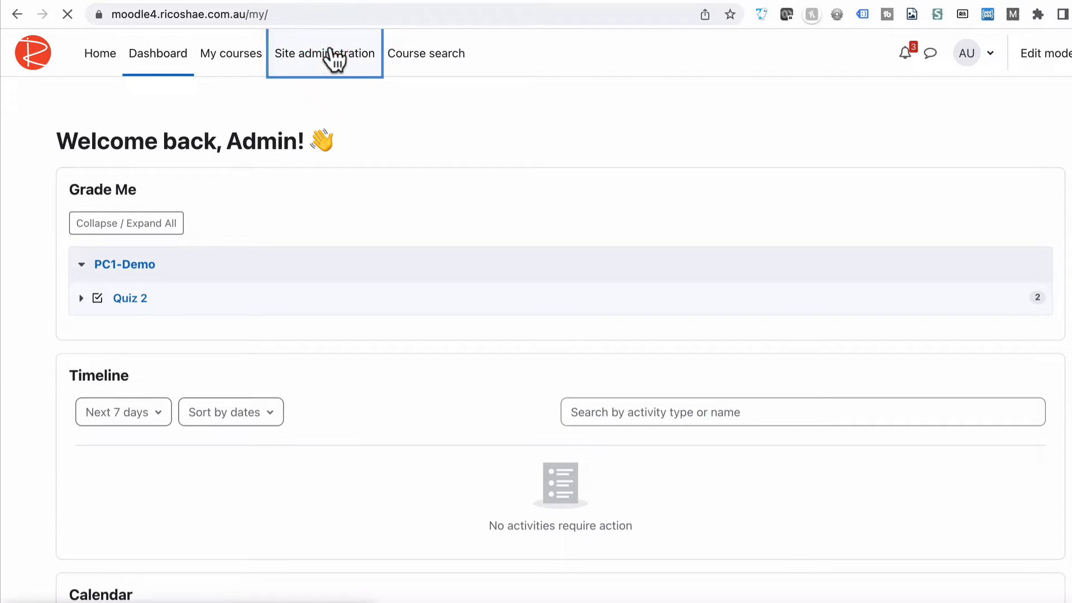
click(323, 54)
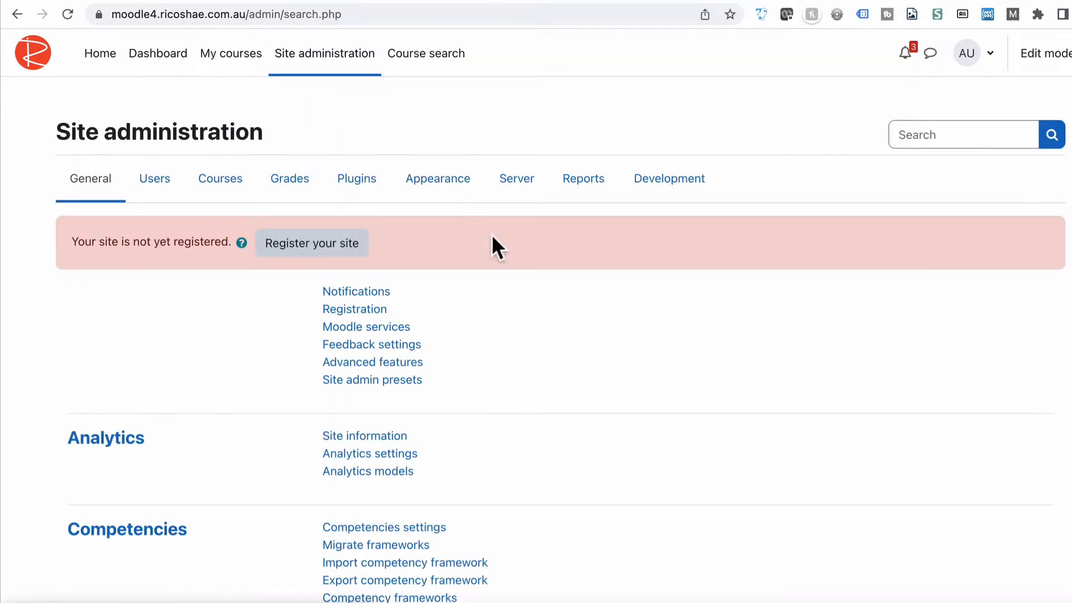
click(438, 178)
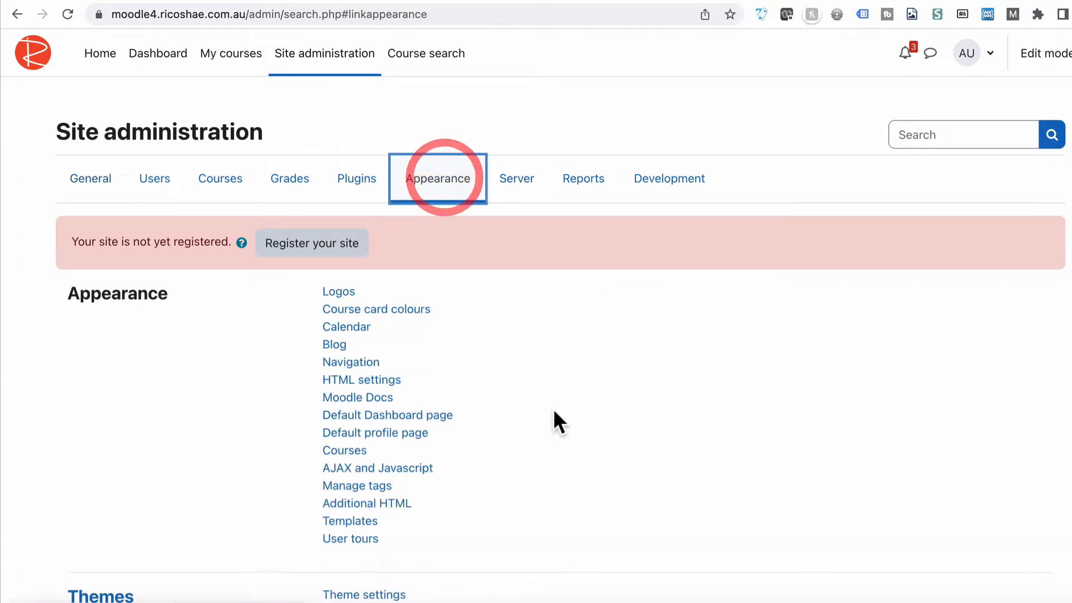
scroll(down, 3)
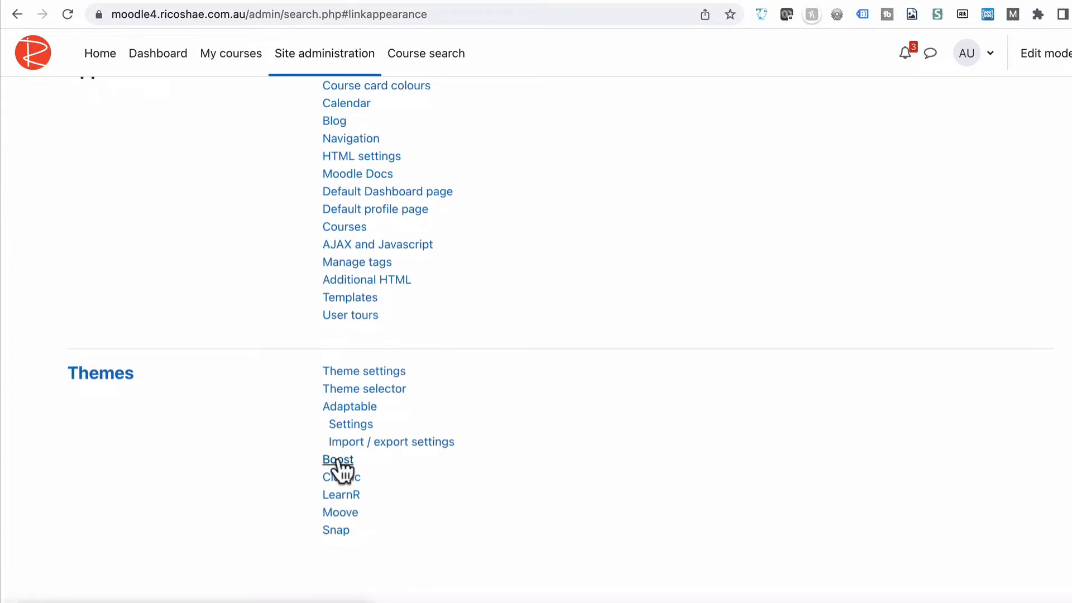
click(337, 459)
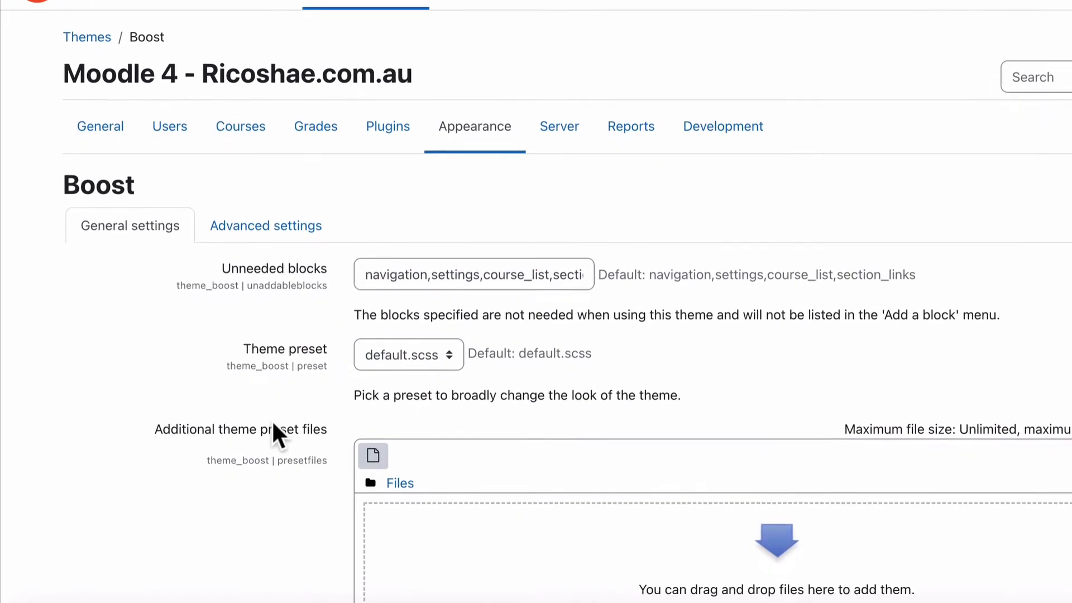
Step: Show Boost's Advanced settings and scroll past Raw initial SCSS to the empty Raw SCSS field
click(266, 225)
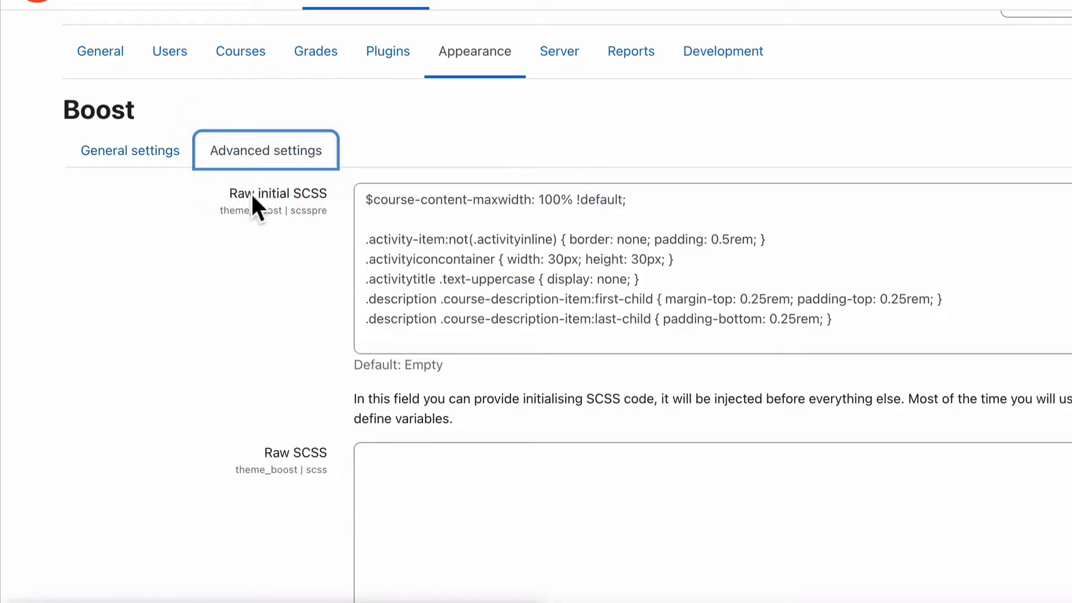
double_click(277, 183)
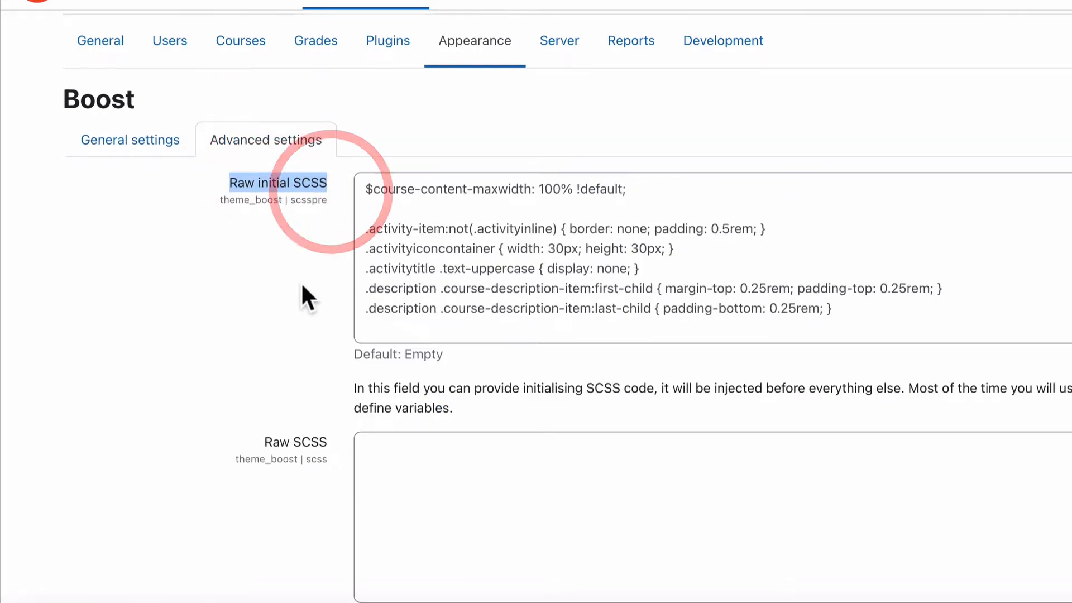
scroll(down, 3)
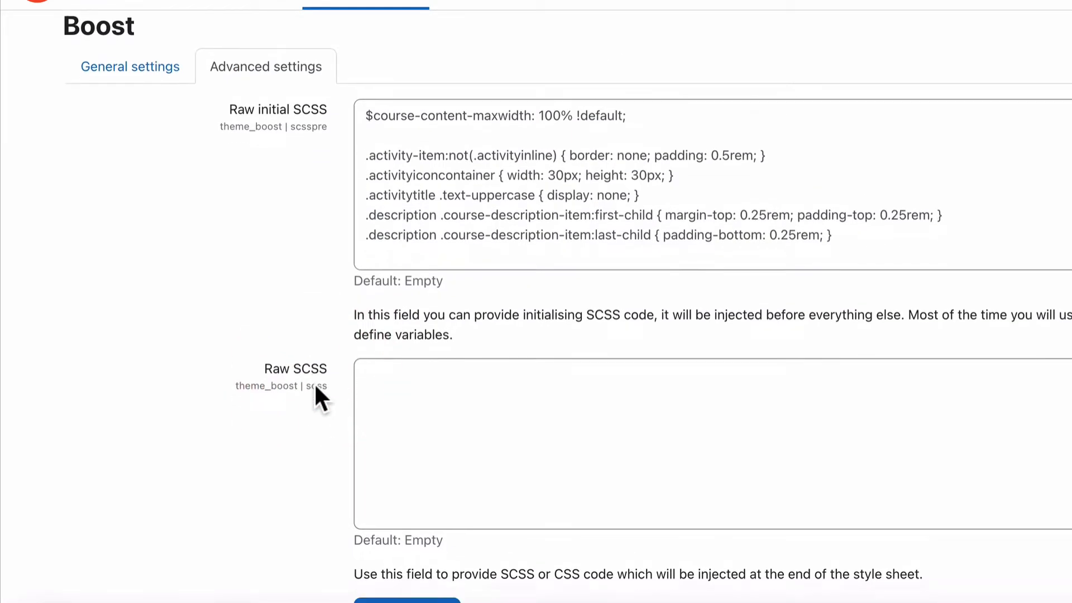
scroll(down, 3)
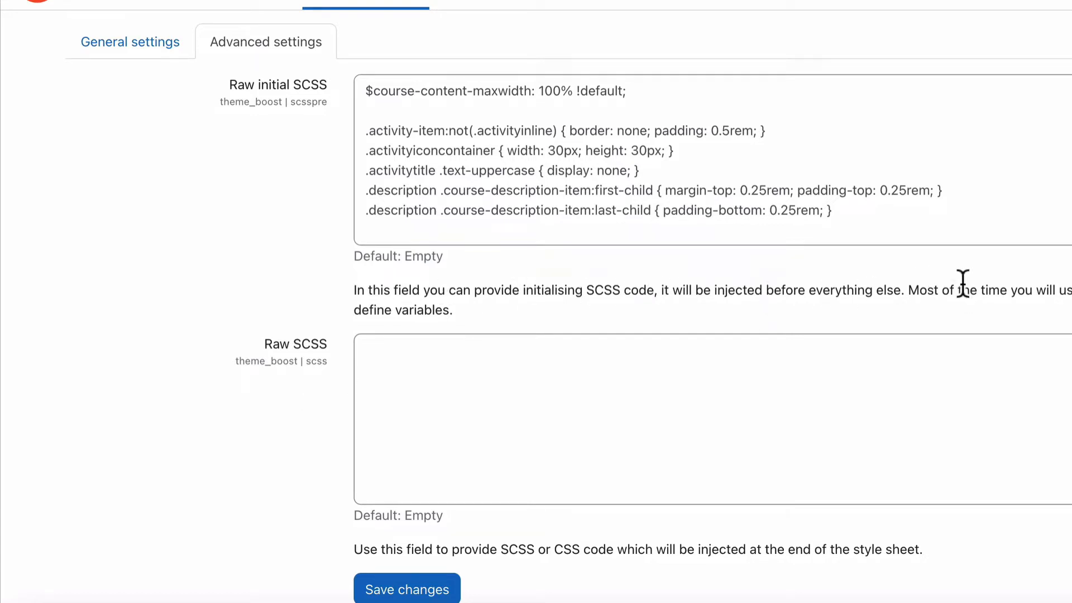
scroll(down, 3)
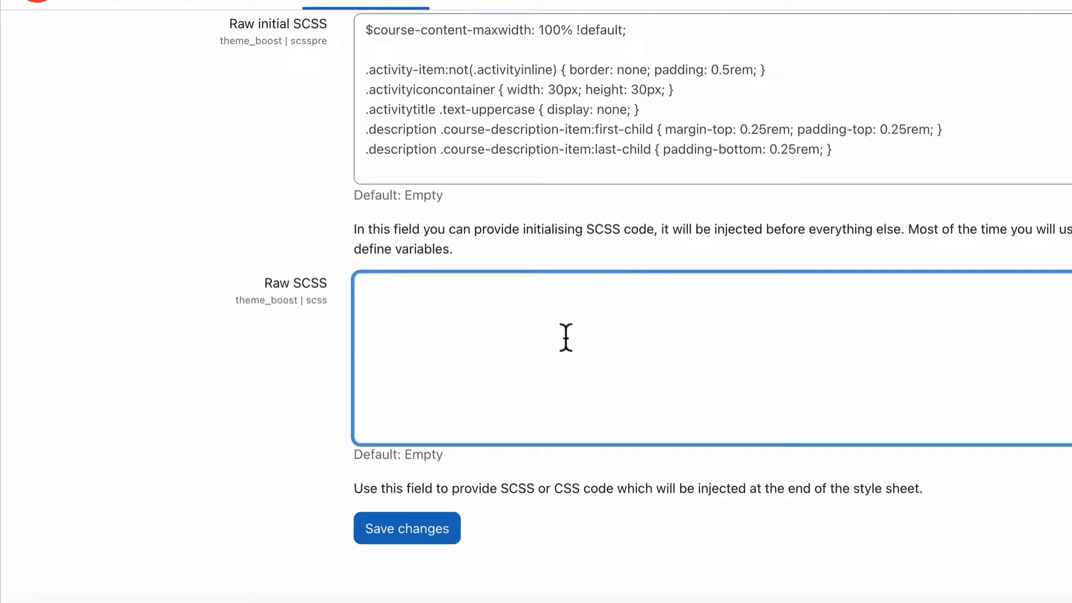
mouse_move(540, 346)
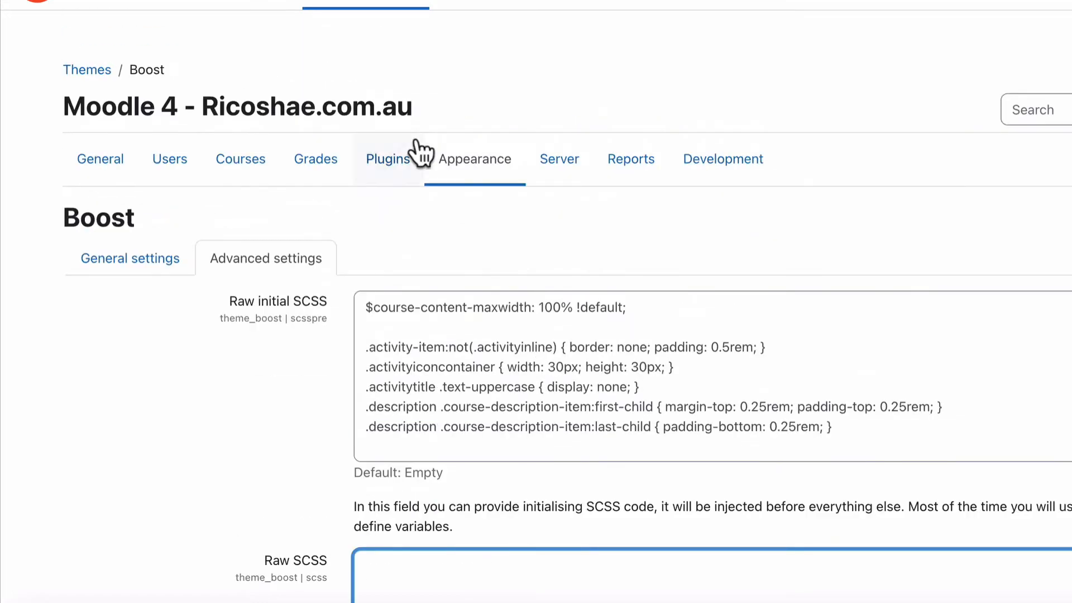
Step: Inspect the home page navbar in DevTools and set its border-bottom colour to red
right_click(101, 16)
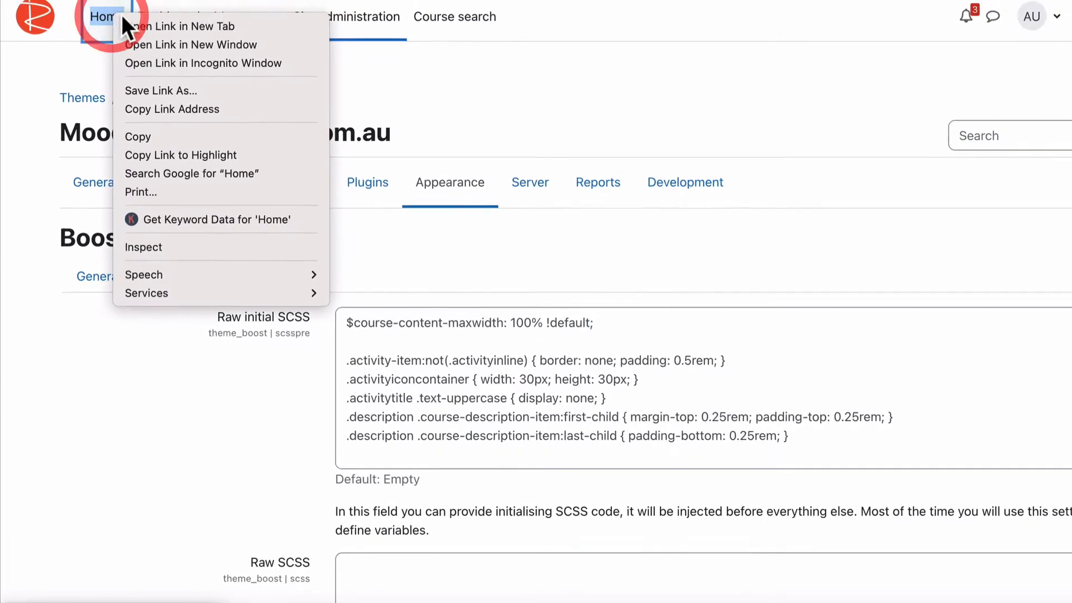
click(102, 17)
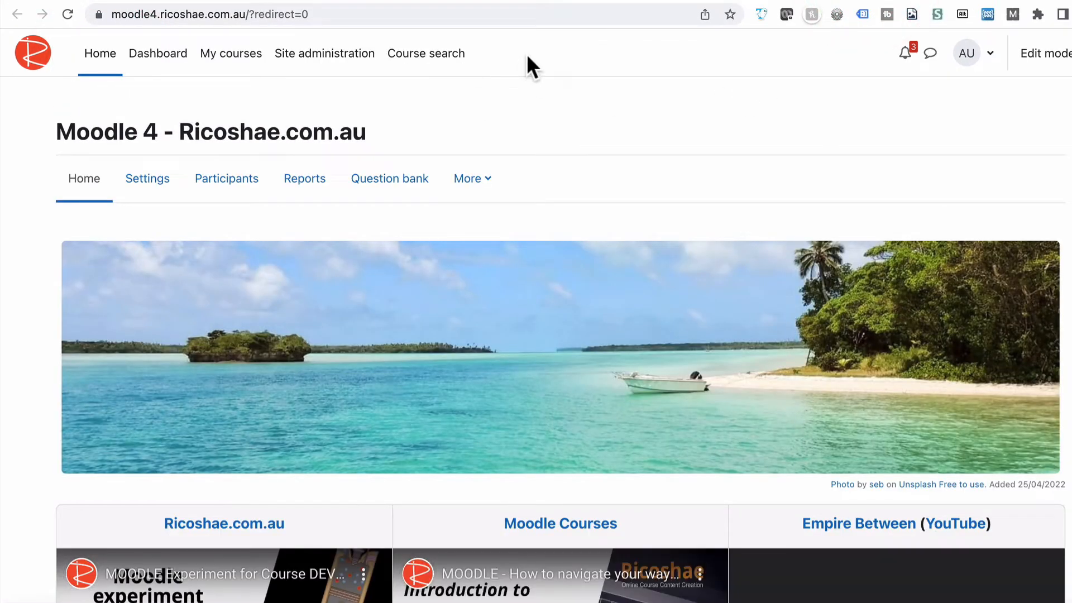
click(573, 326)
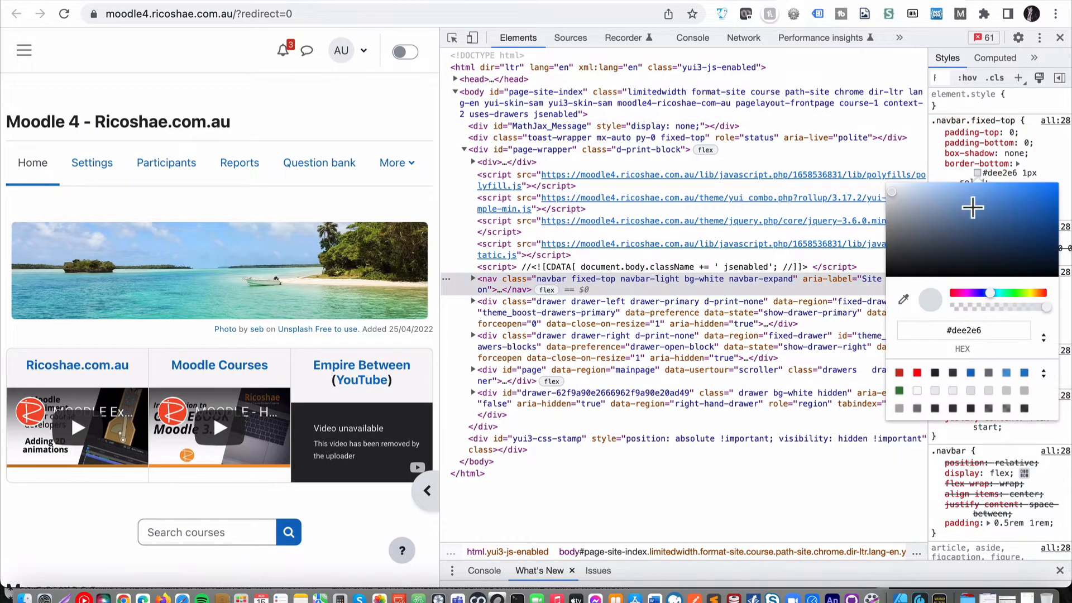
click(1018, 235)
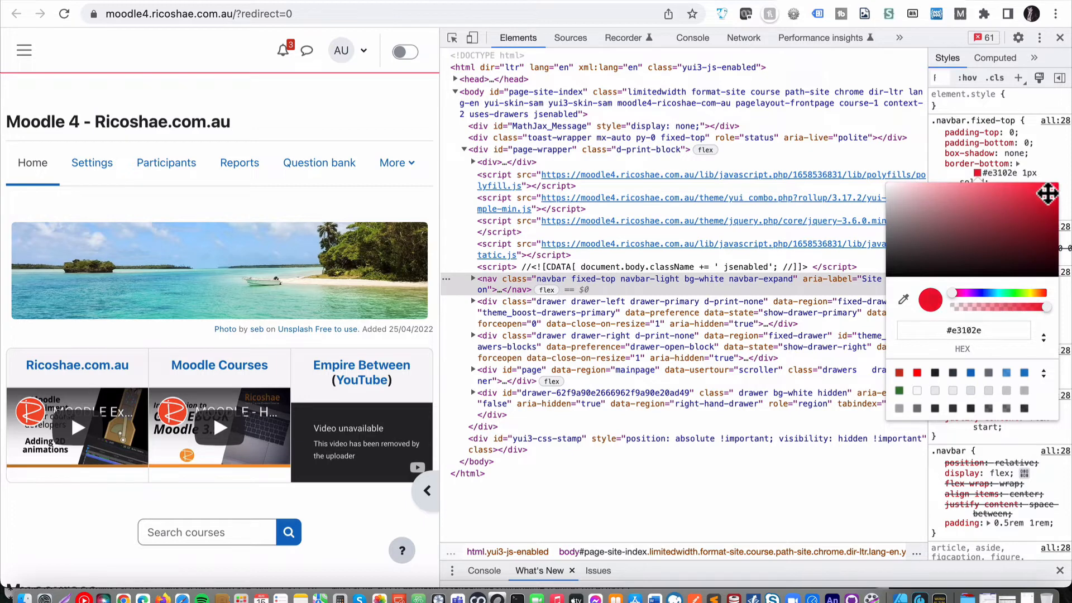
drag(1052, 194, 1045, 190)
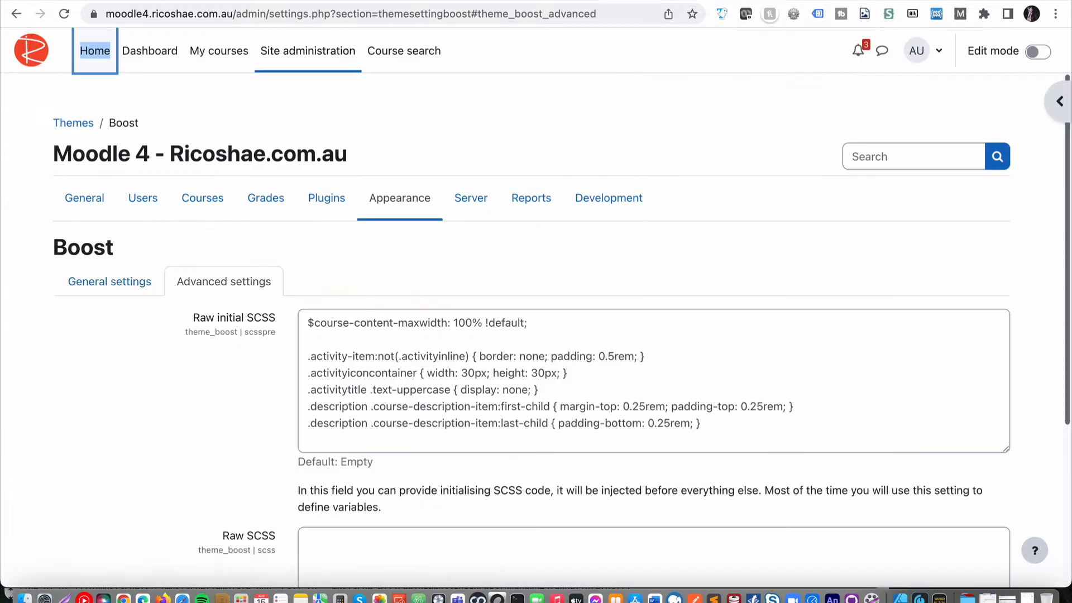
Step: Enter the .navbar.fixed-top rule with a 3px red bottom border in Raw SCSS and save changes
scroll(down, 3)
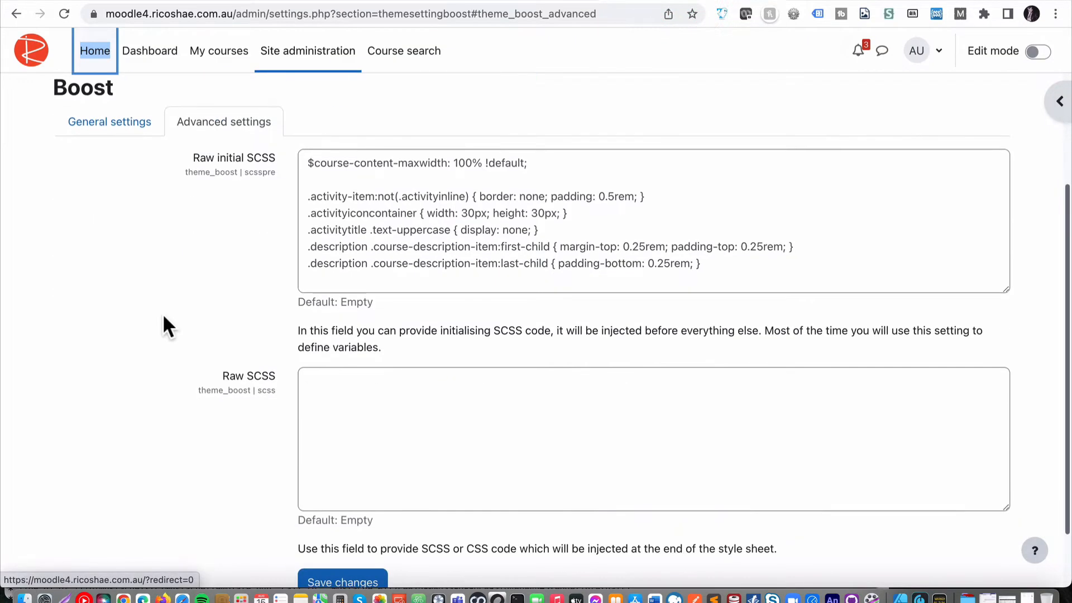
click(333, 340)
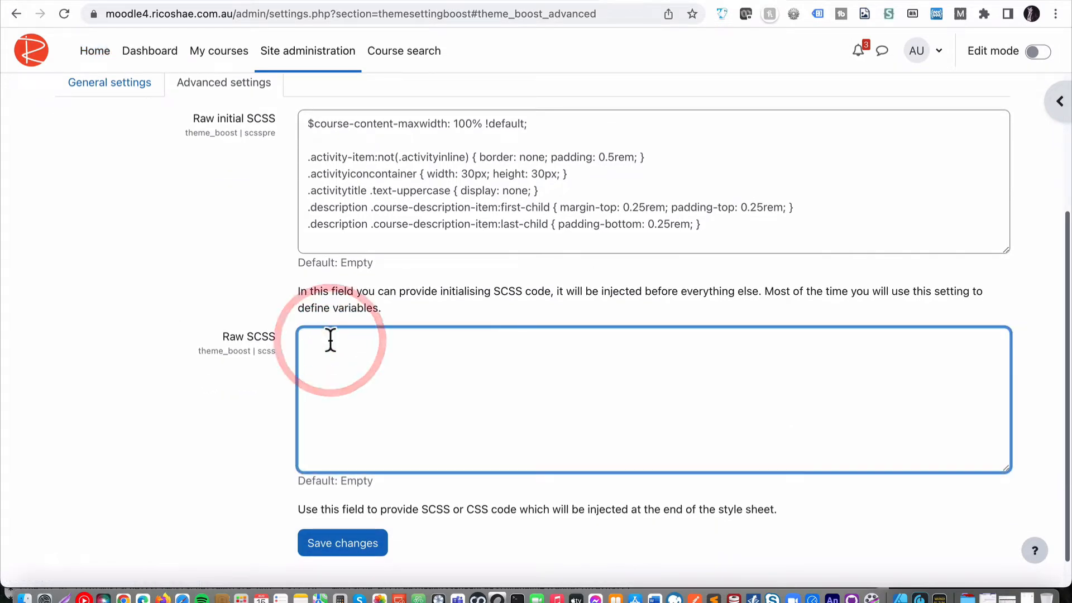
text(.navbar.fixed-top {)
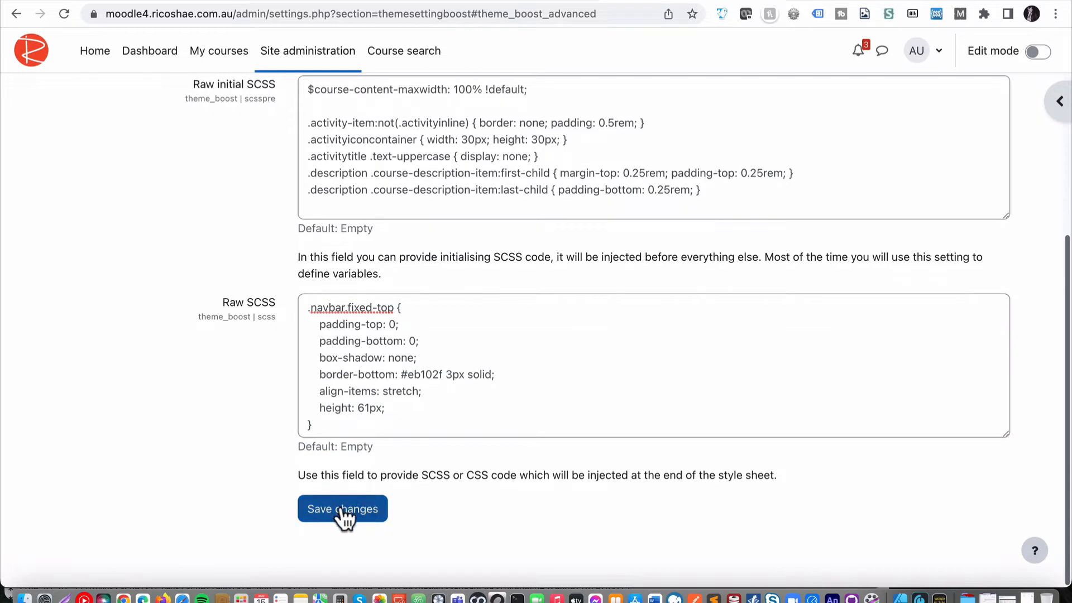
click(343, 509)
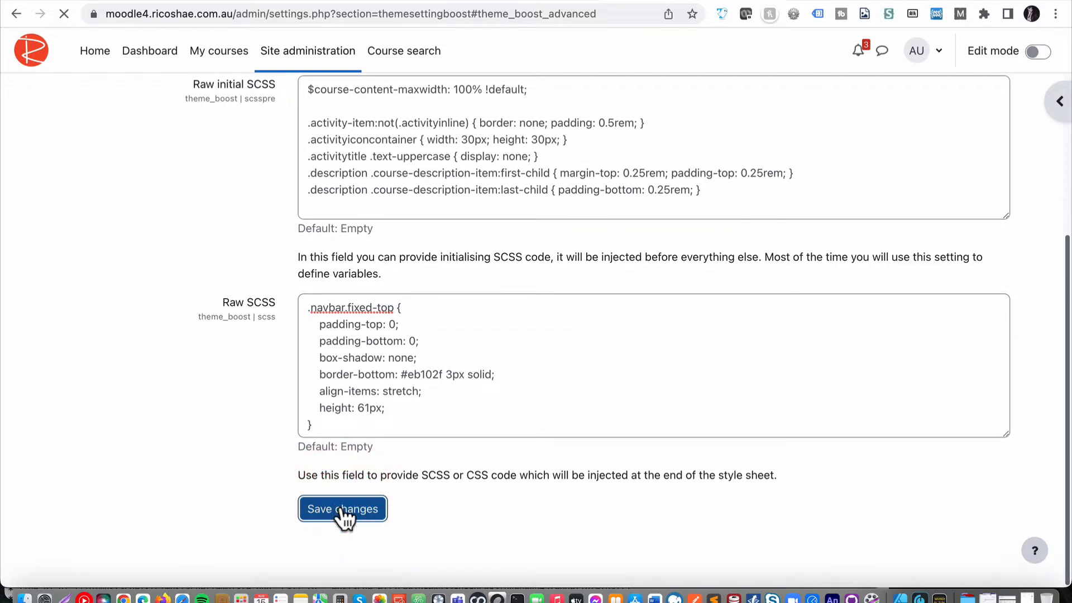
click(341, 509)
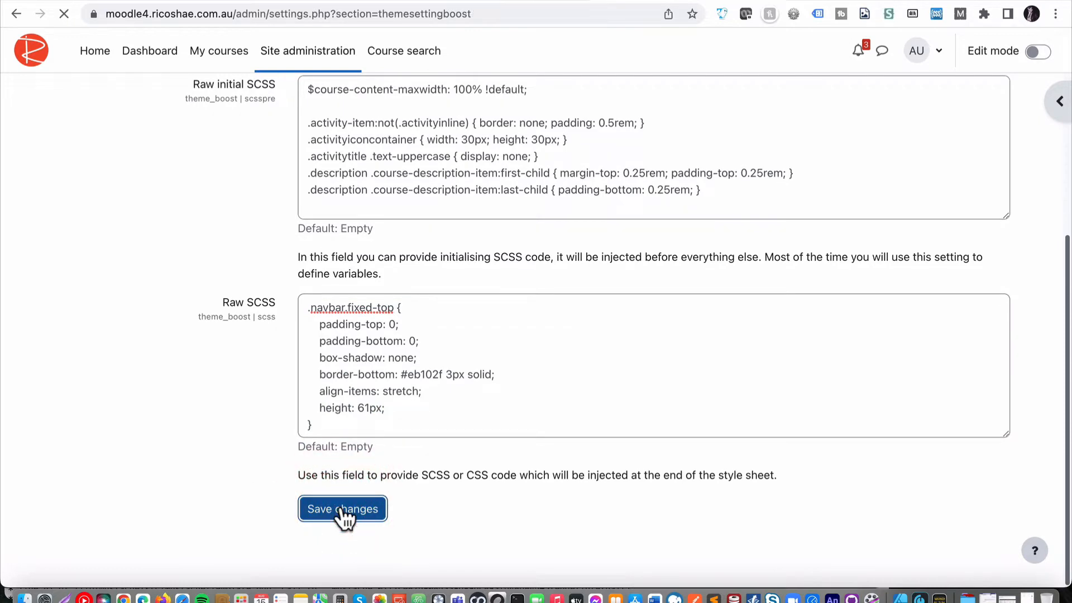
click(341, 509)
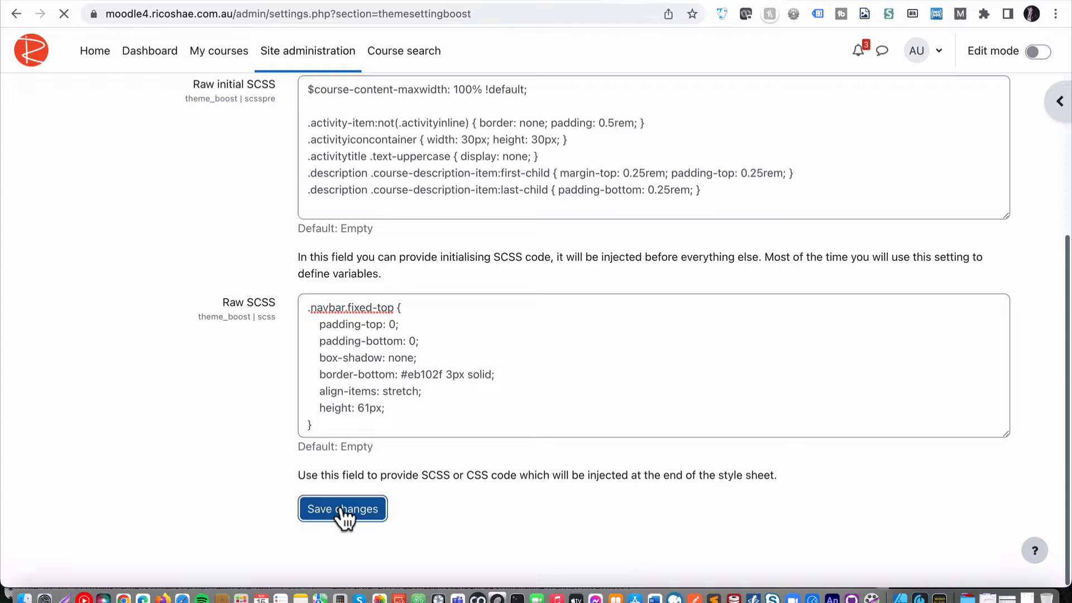
click(342, 509)
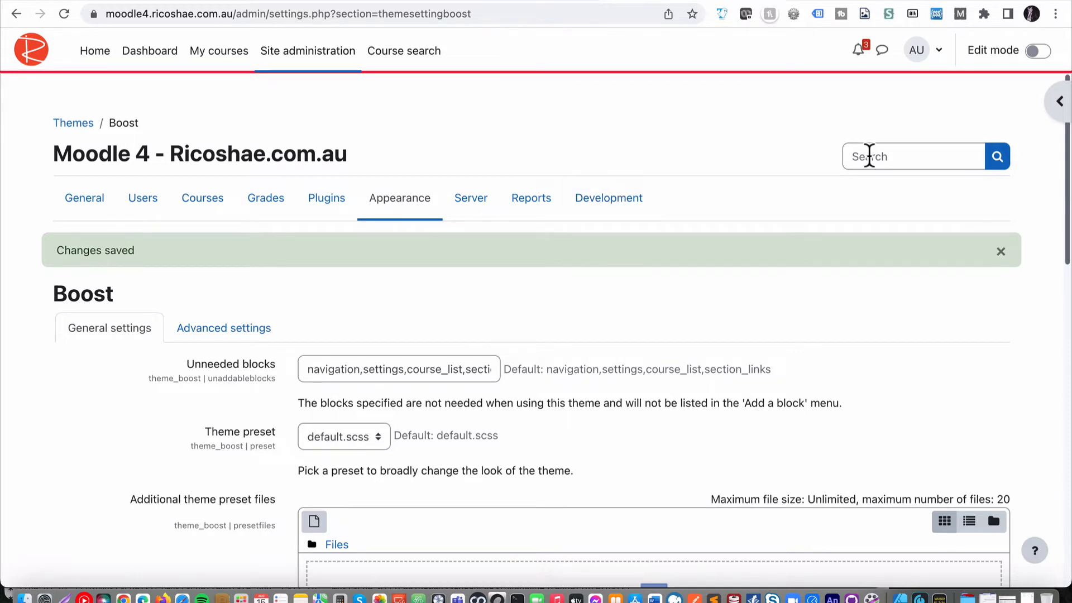
Step: Search admin for cache, reach Purge caches and tick the Themes cache for purging
text(cahce)
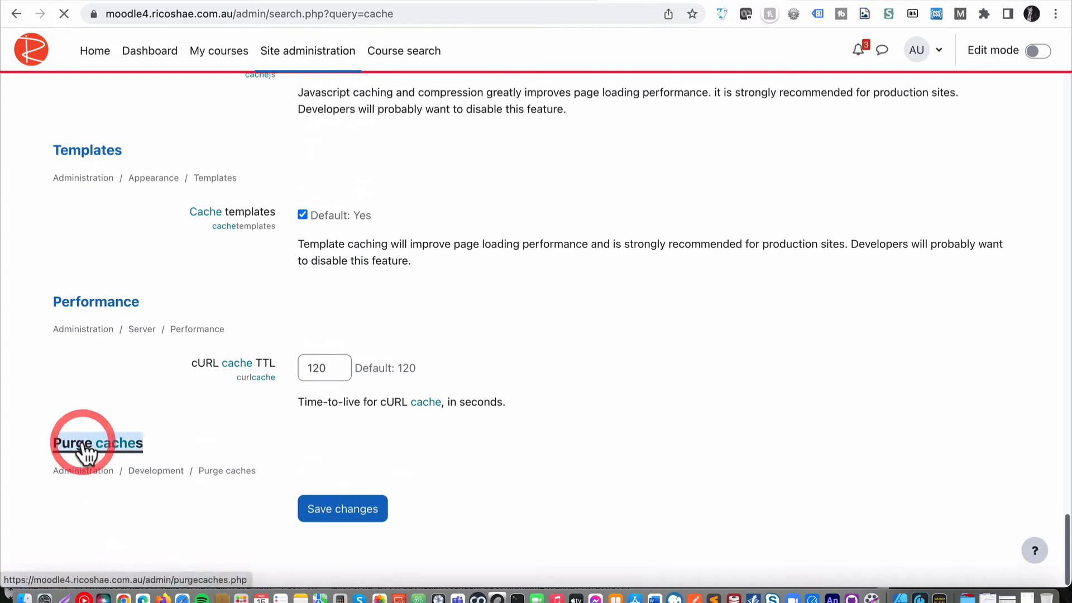
click(98, 445)
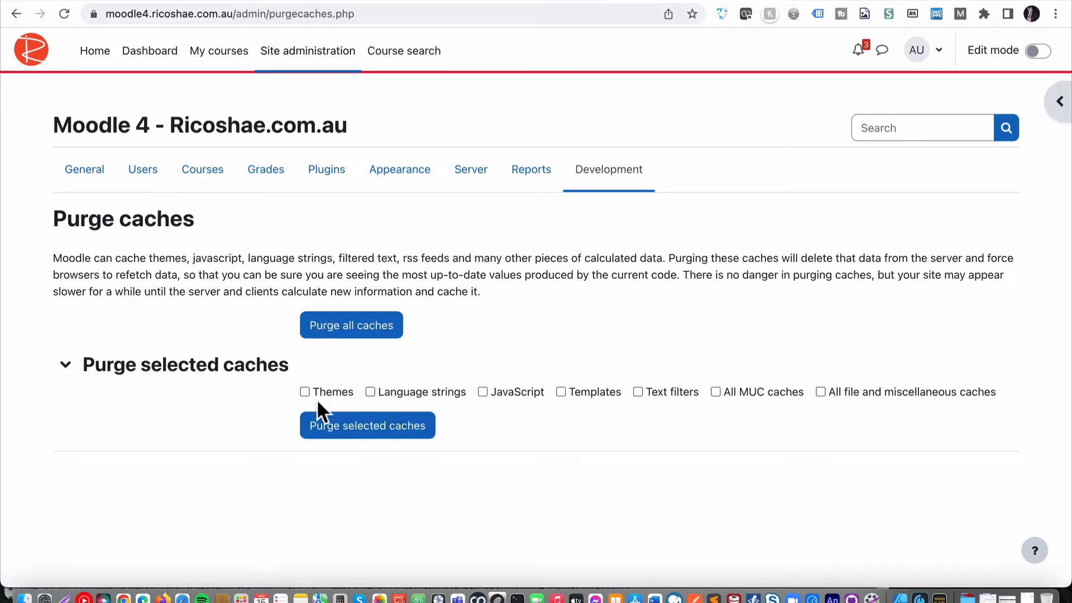
mouse_move(469, 414)
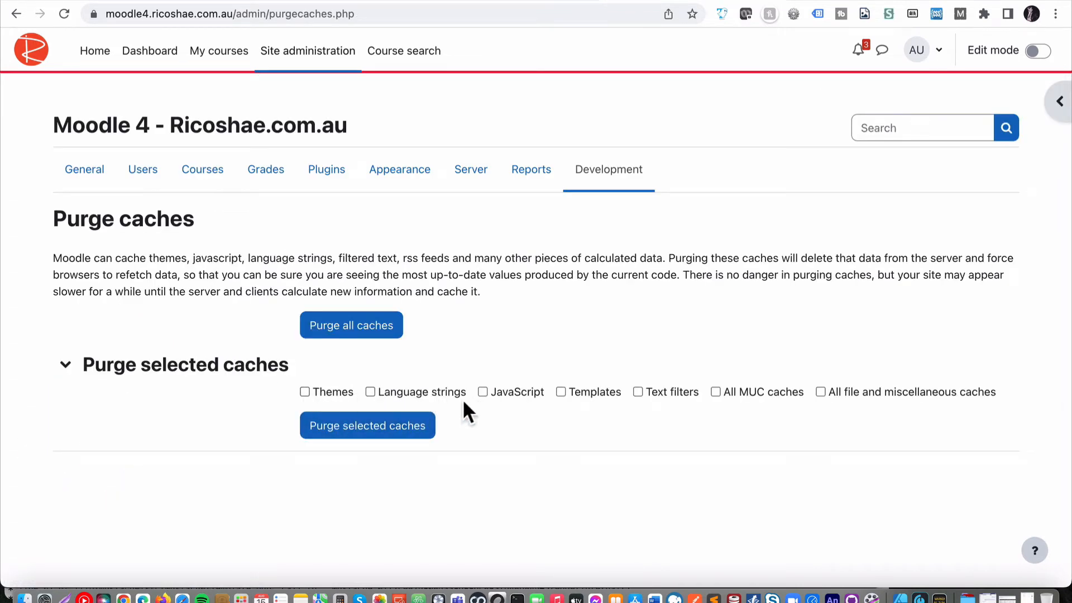
click(303, 391)
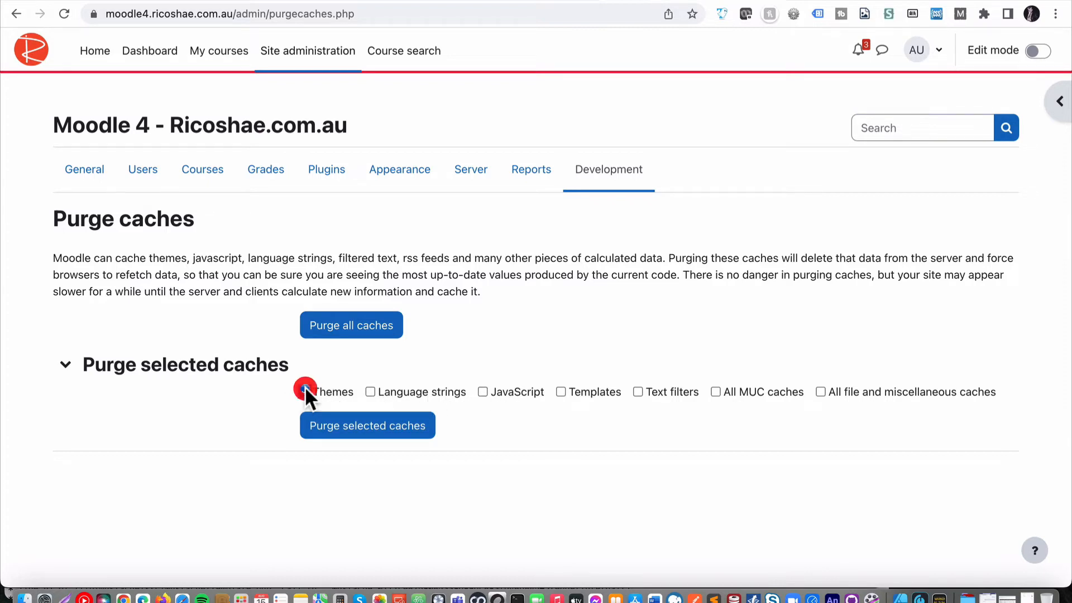
click(304, 392)
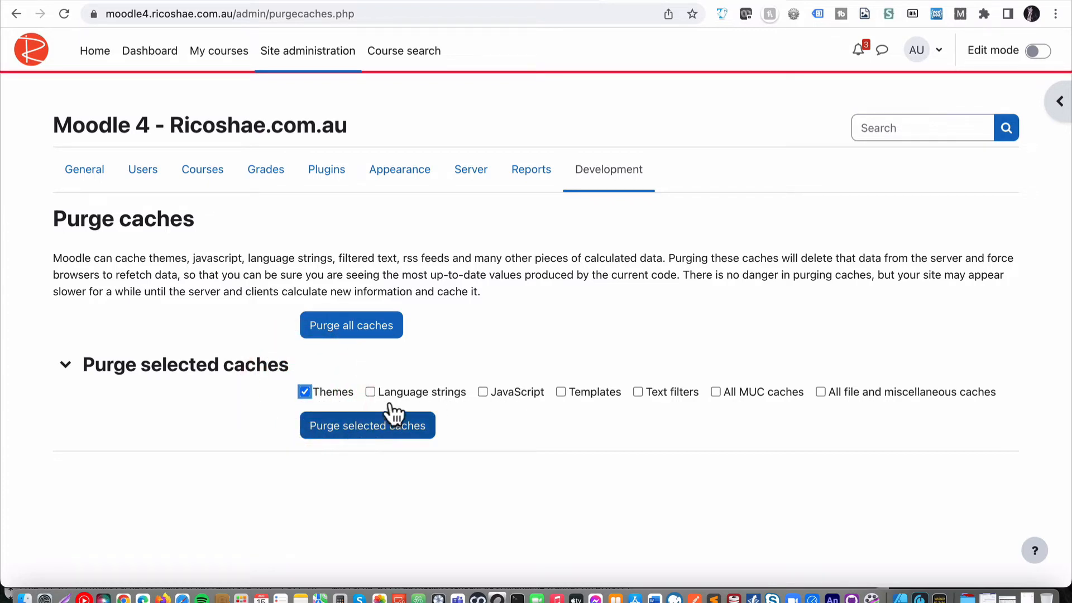
mouse_move(544, 337)
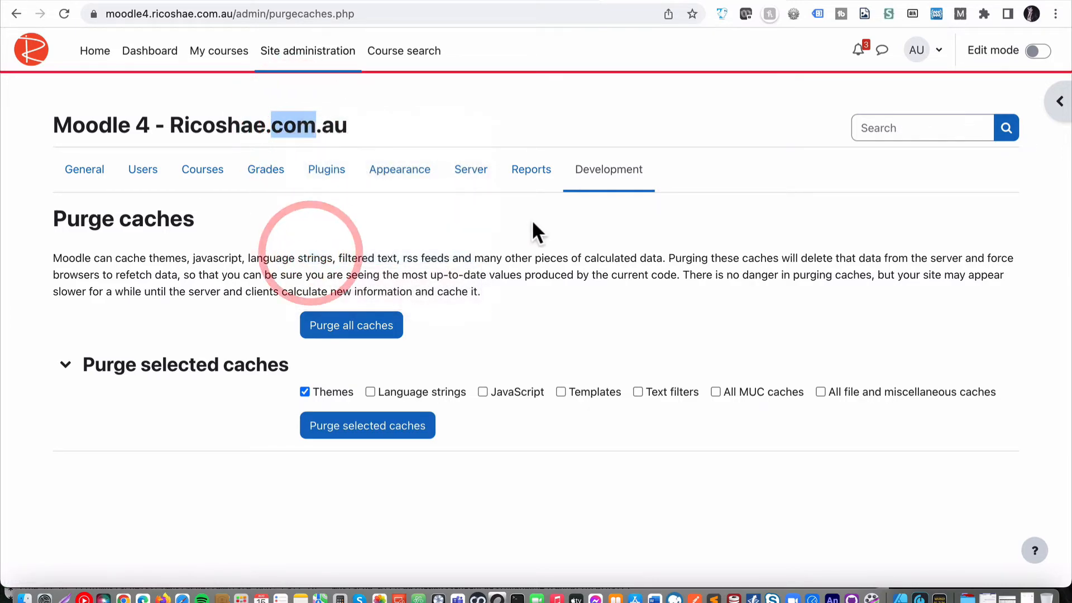
key(F12)
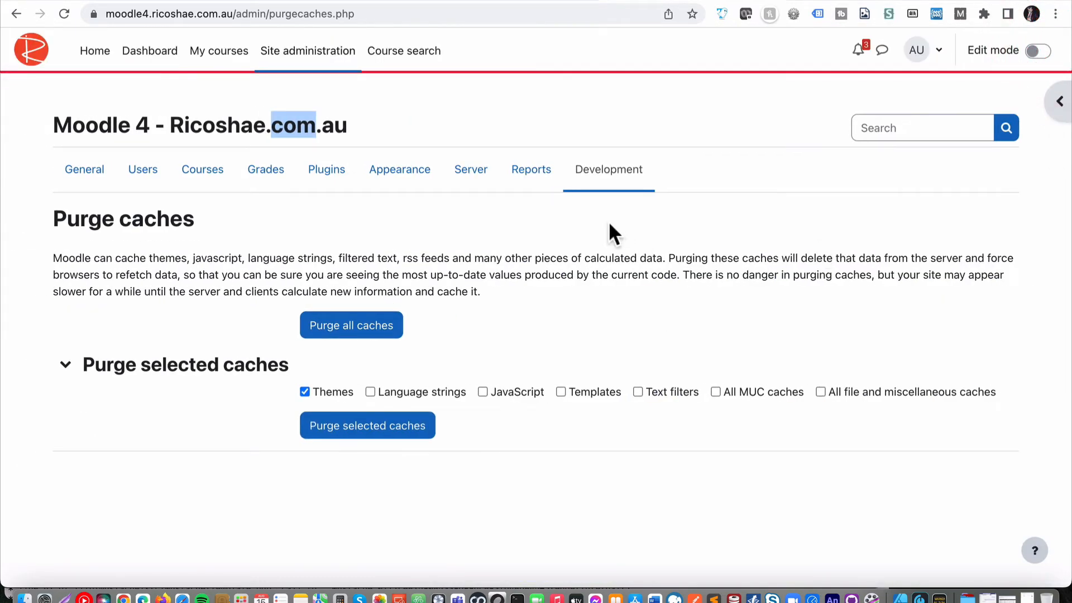
mouse_move(308, 52)
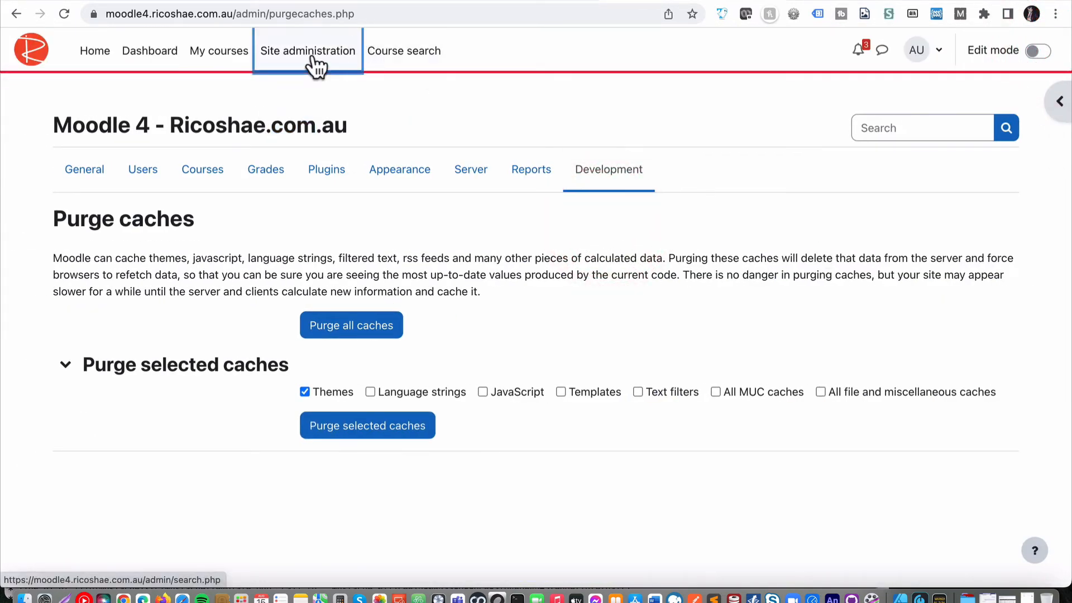
Step: Return via Appearance to Boost's Advanced settings showing the saved navbar rule in Raw SCSS
click(399, 169)
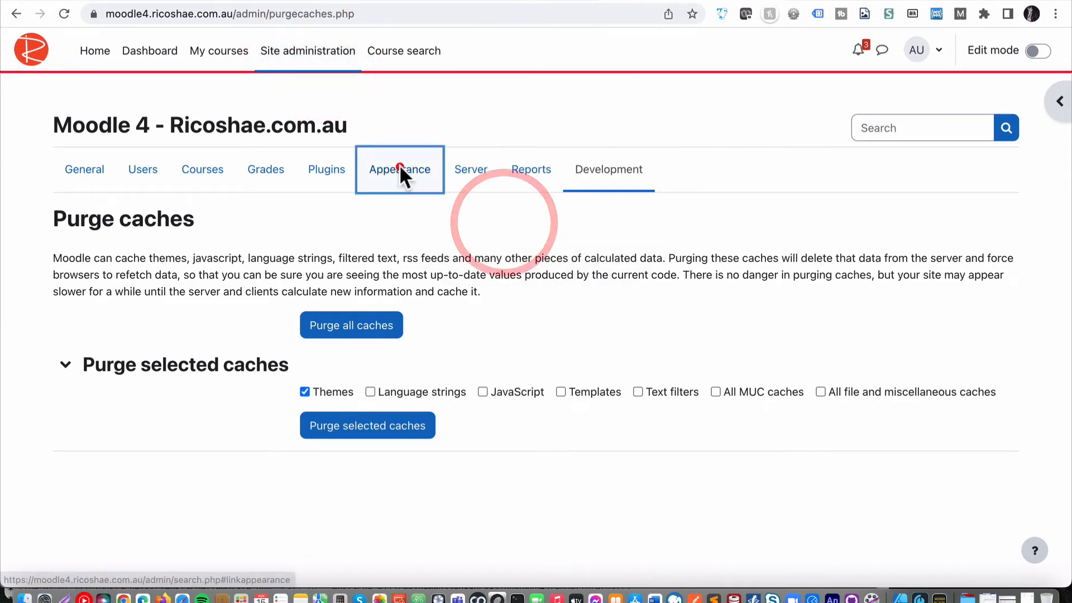
click(400, 170)
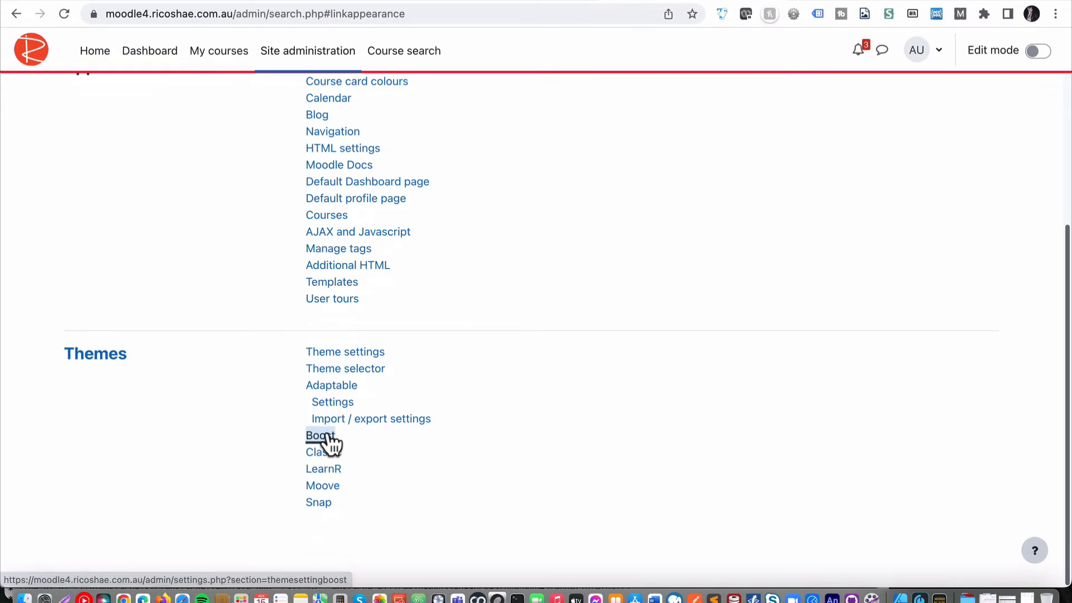
click(318, 435)
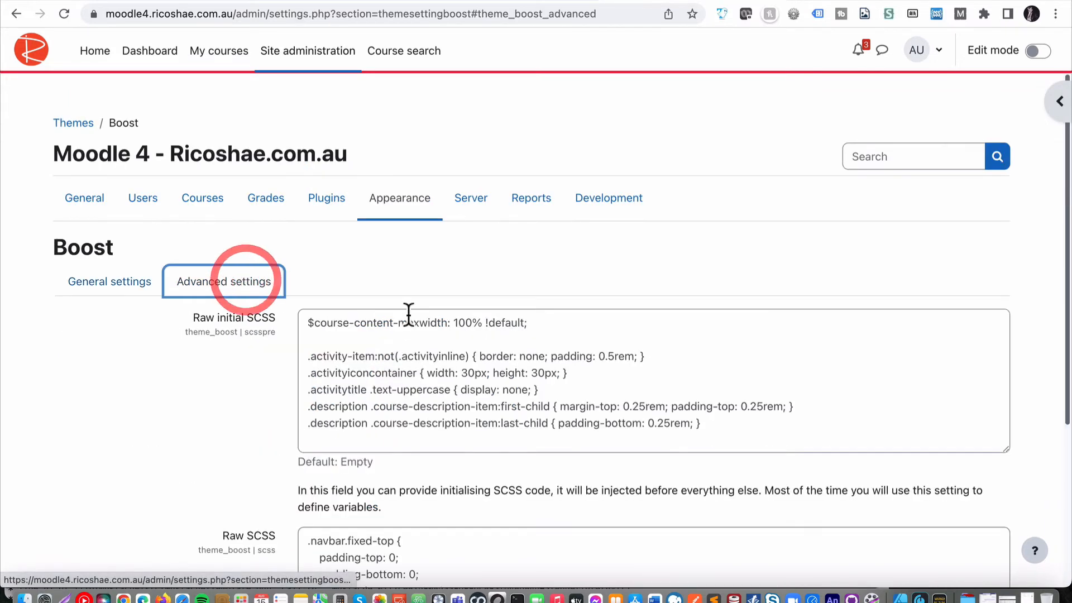
scroll(down, 3)
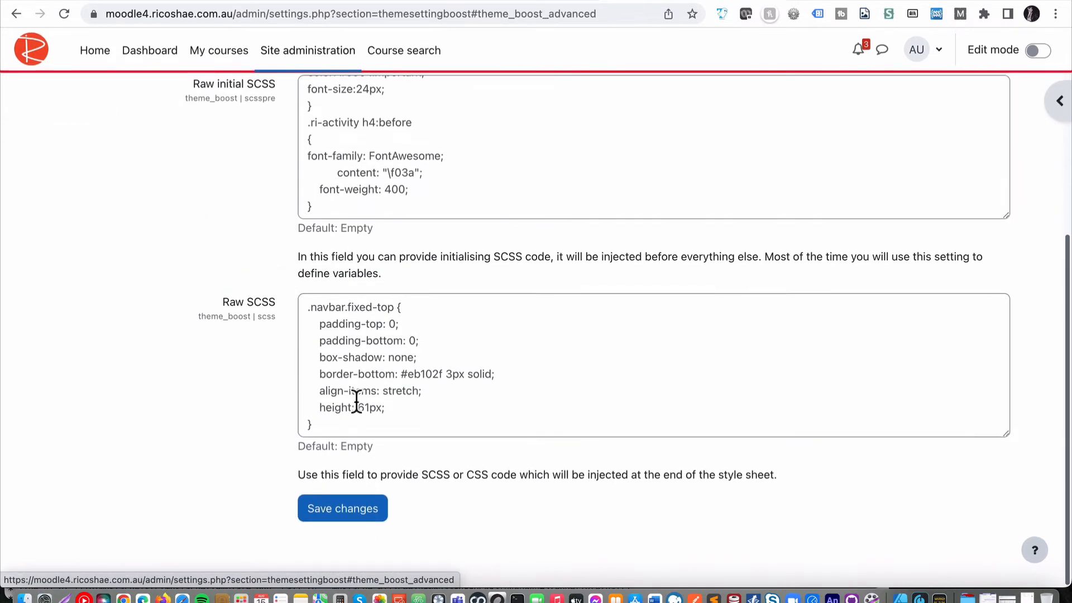
Step: Add an h1 { color:red; } rule below the .navbar.fixed-top rule in Raw SCSS
text(h1)
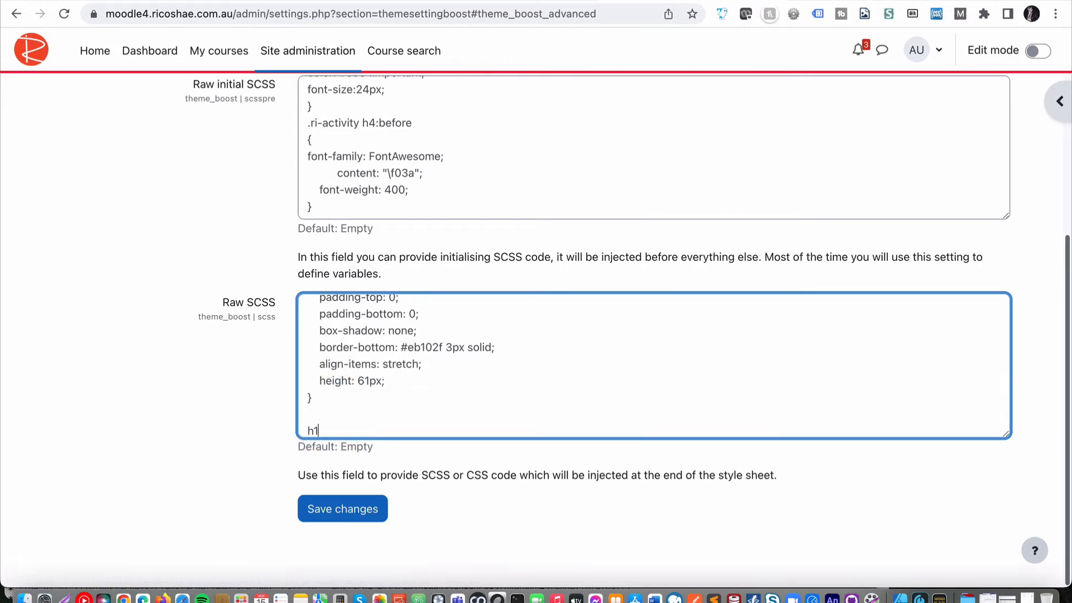
text({})
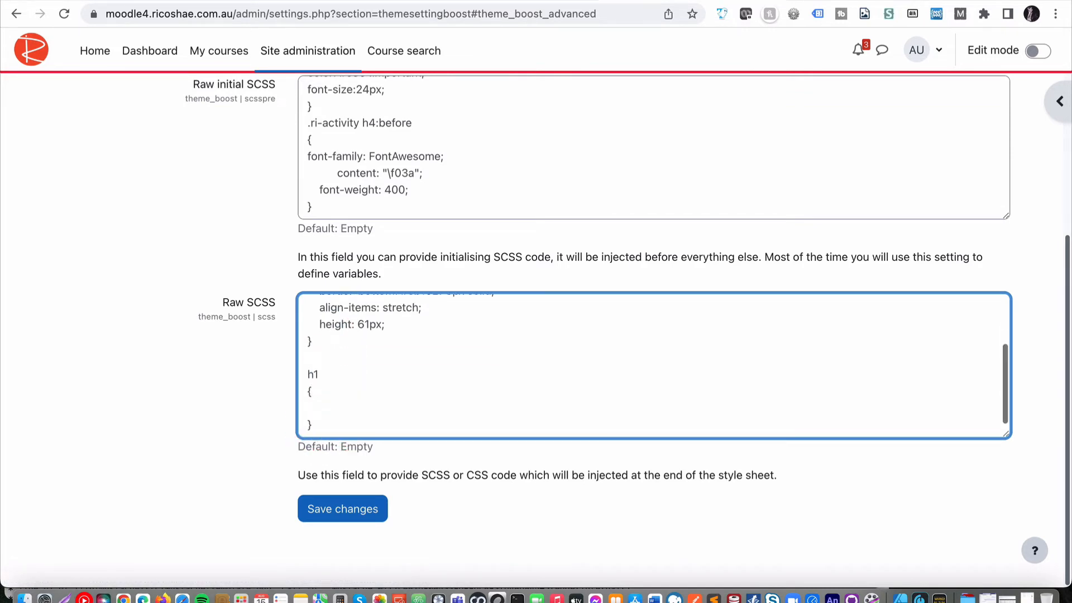
text(color:)
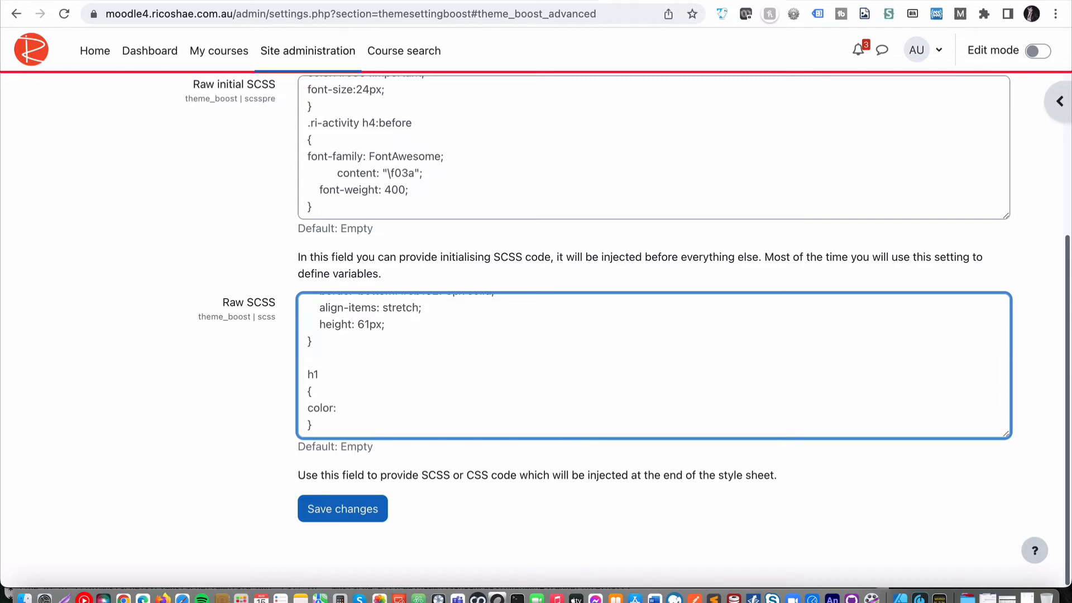
text(re)
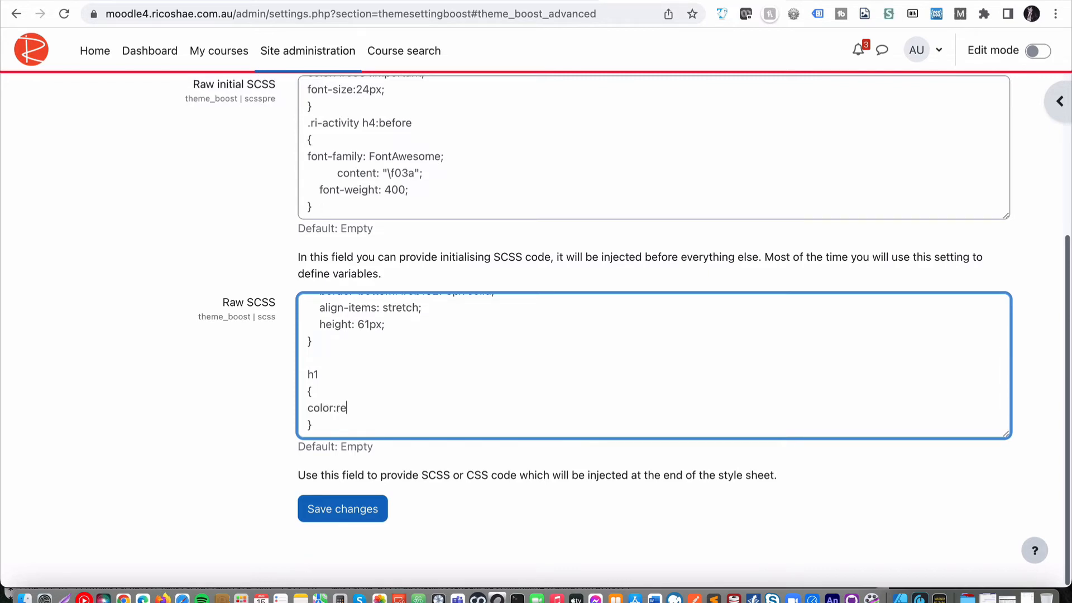
text(d;)
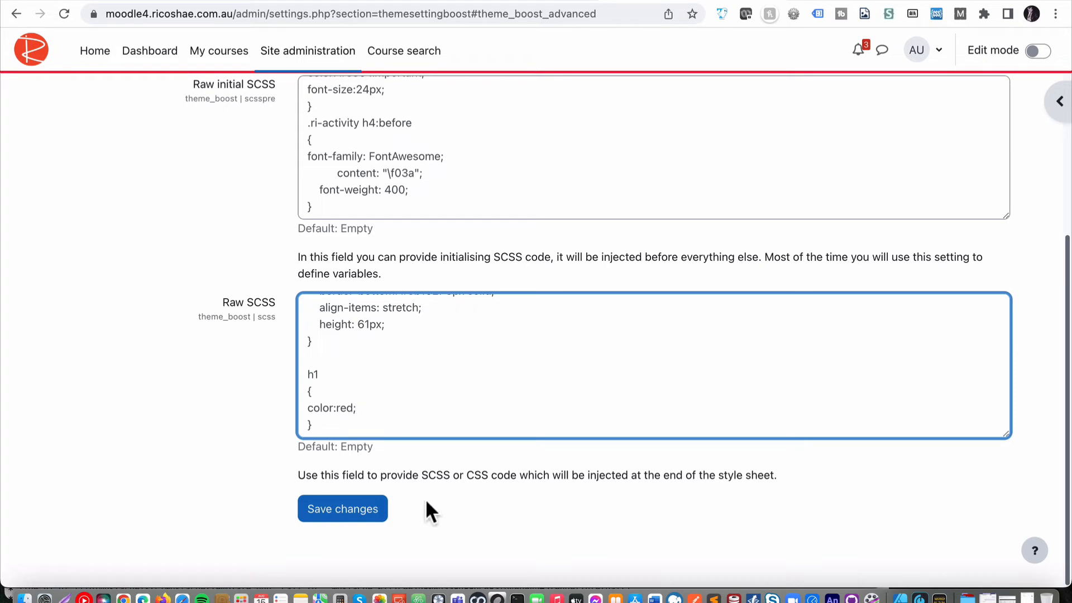
Step: Save the Boost Raw SCSS with the h1 rule, then show Site administration's Appearance settings
click(341, 509)
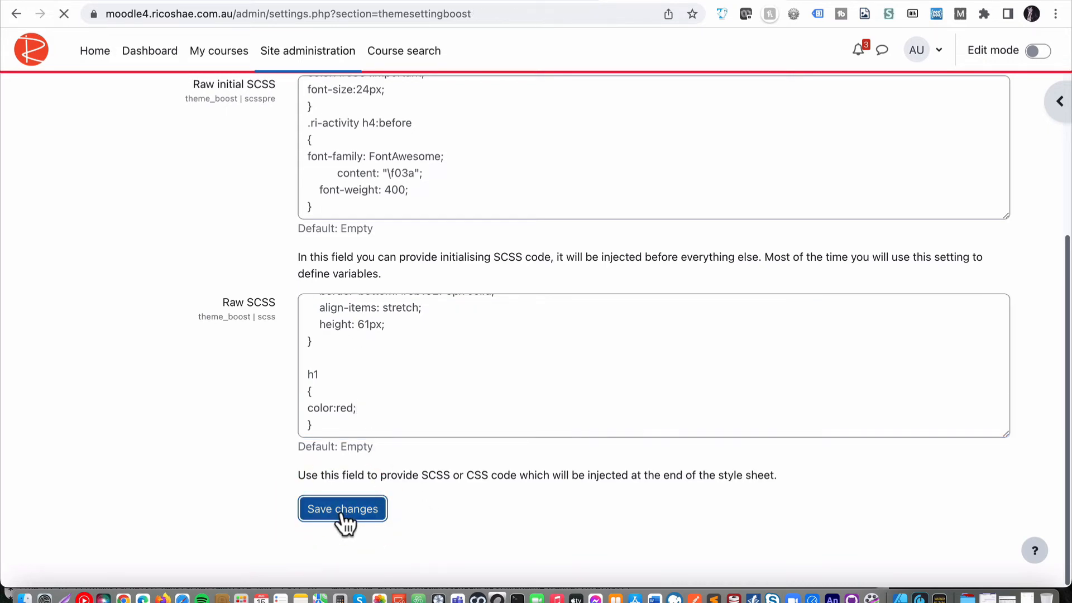
click(341, 509)
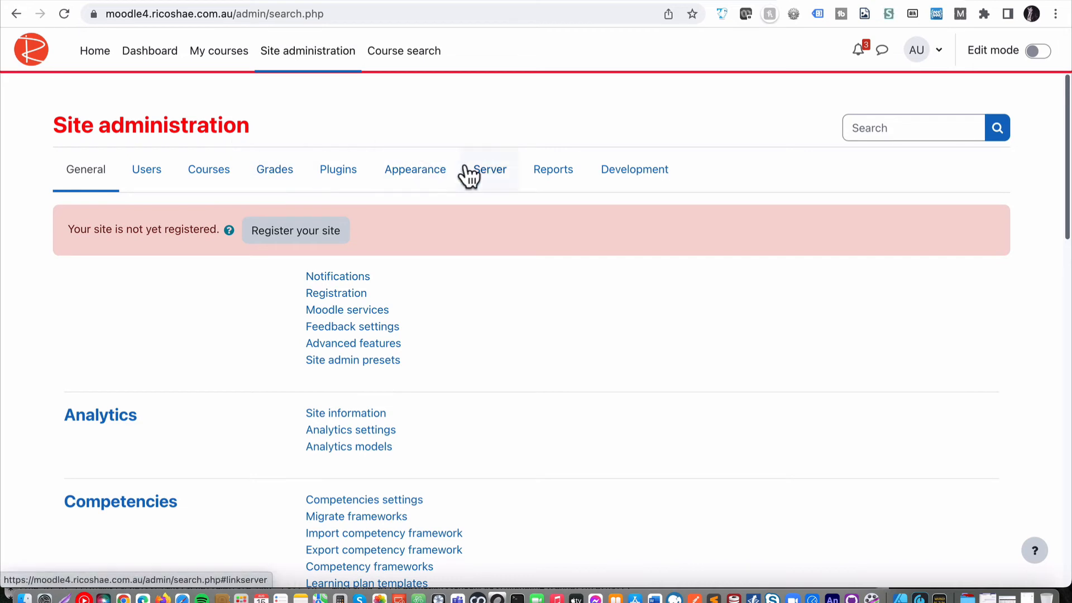
mouse_move(406, 189)
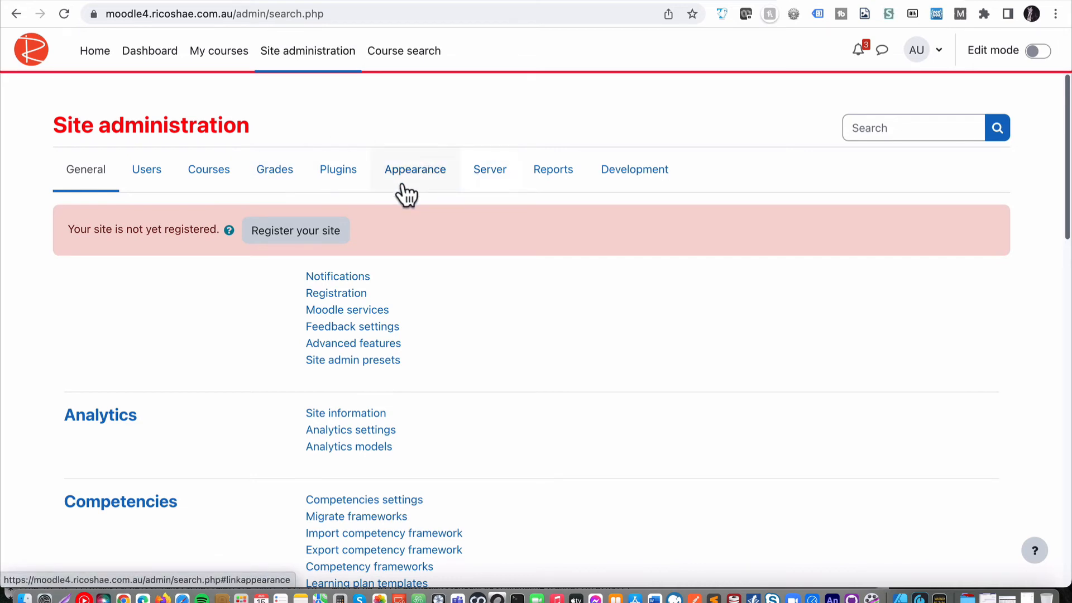
click(411, 169)
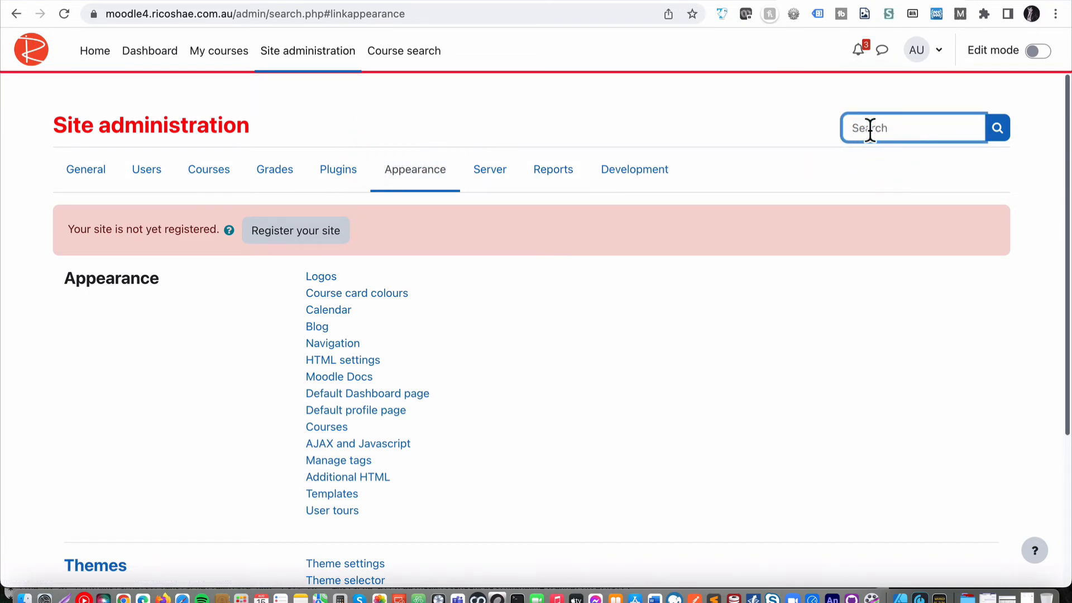
Step: Search admin settings for cache and scroll to the Theme designer mode setting
text(c)
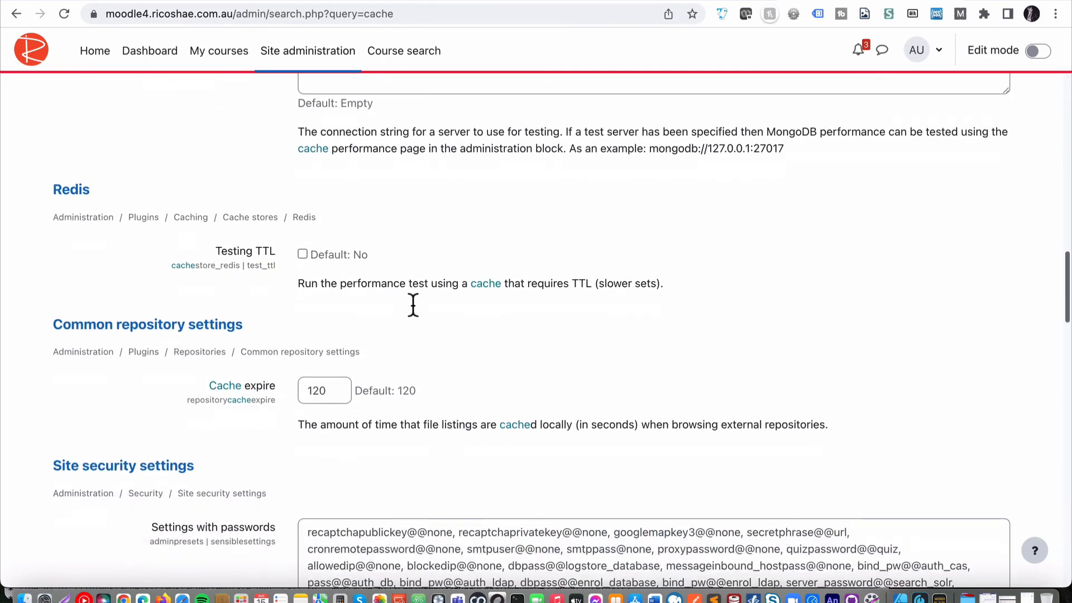
scroll(down, 3)
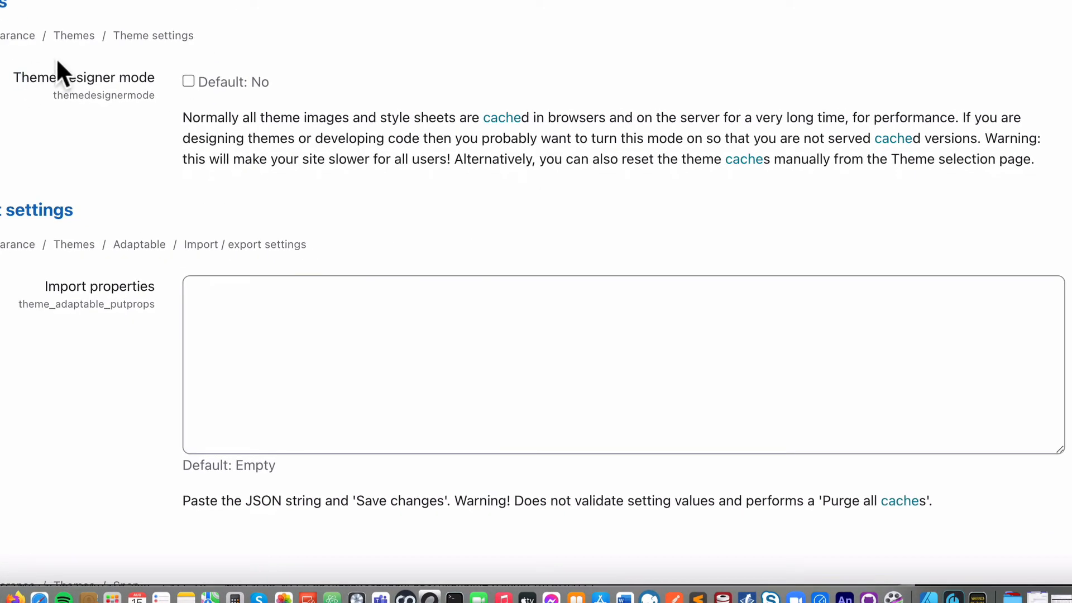
click(189, 82)
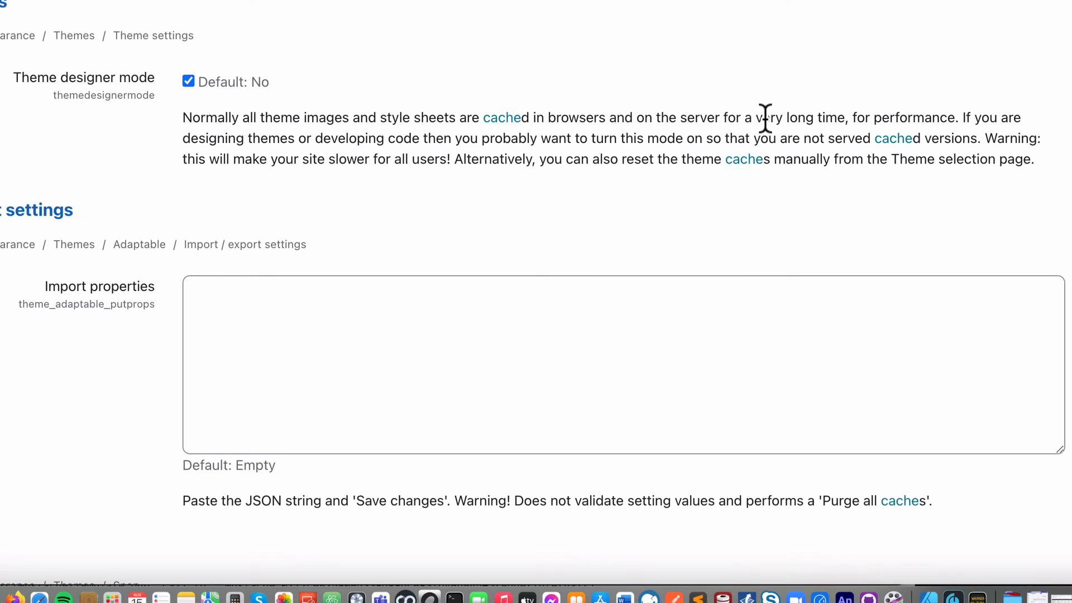
mouse_move(882, 146)
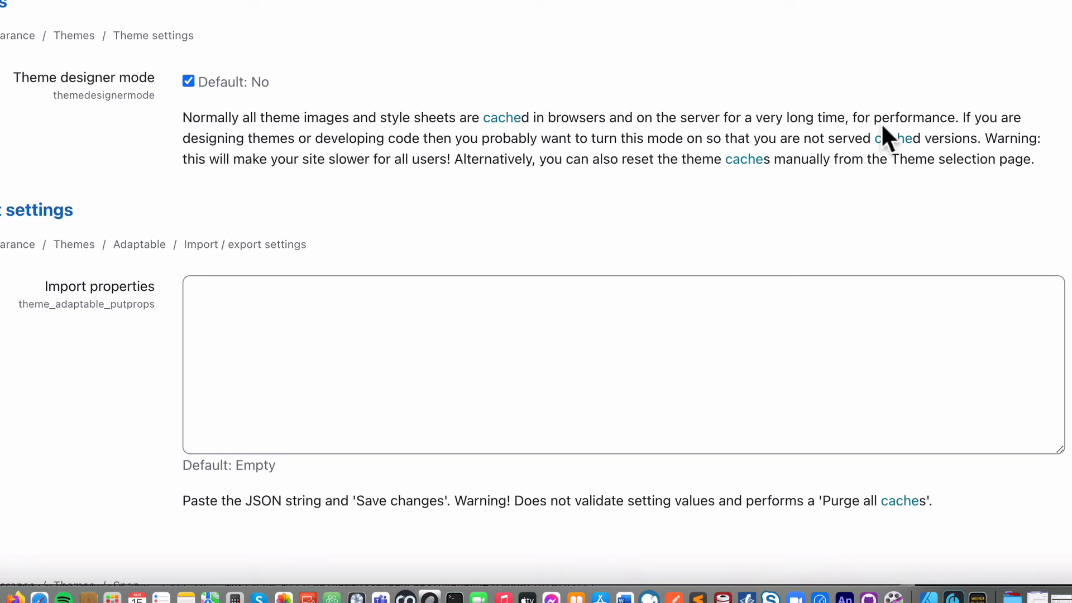
mouse_move(484, 76)
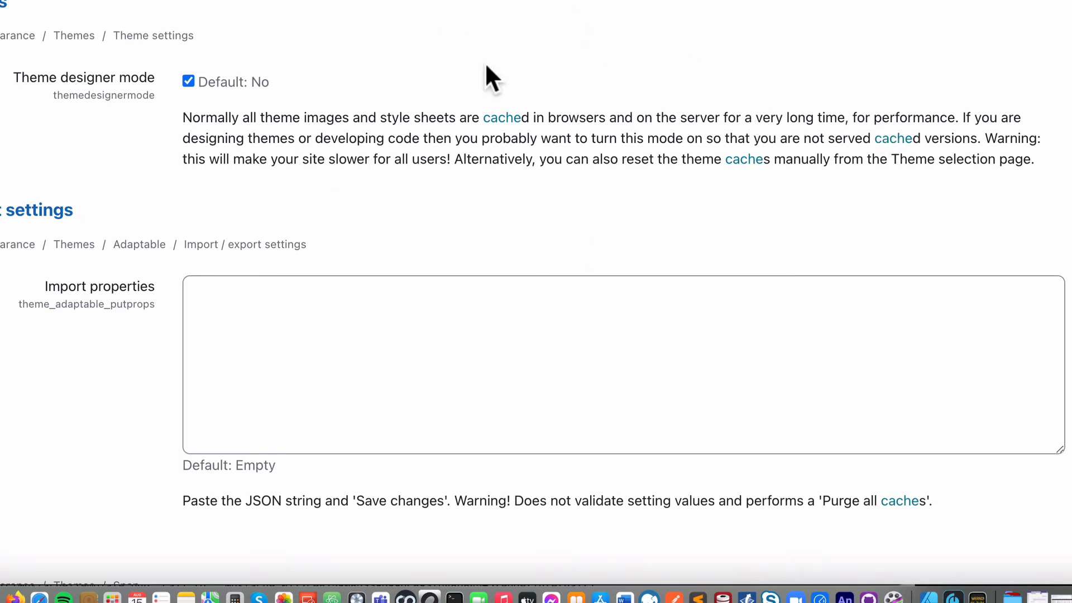
mouse_move(481, 78)
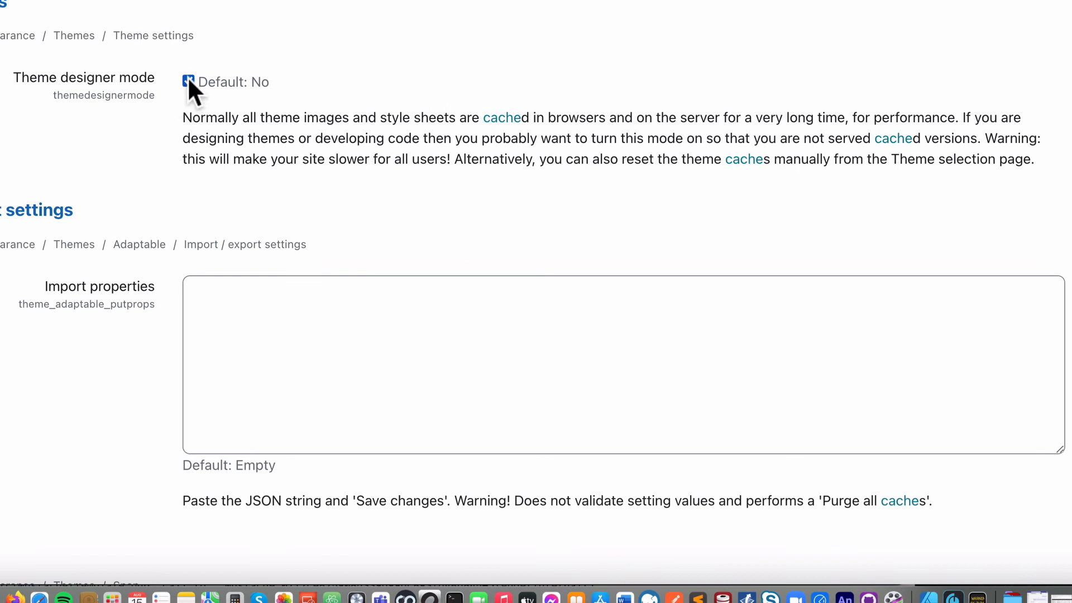
click(188, 83)
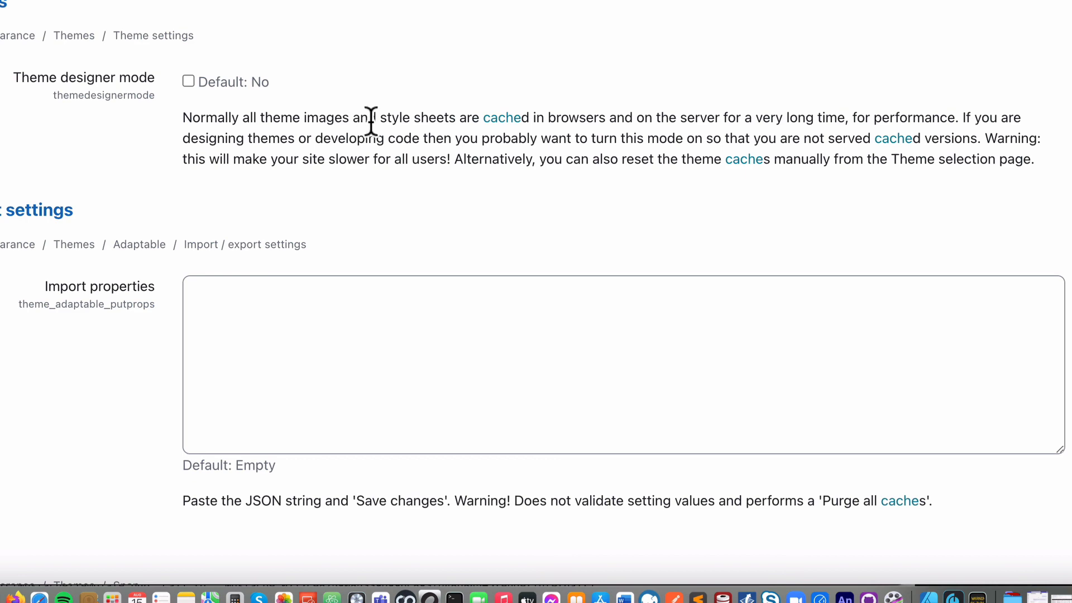
scroll(down, 3)
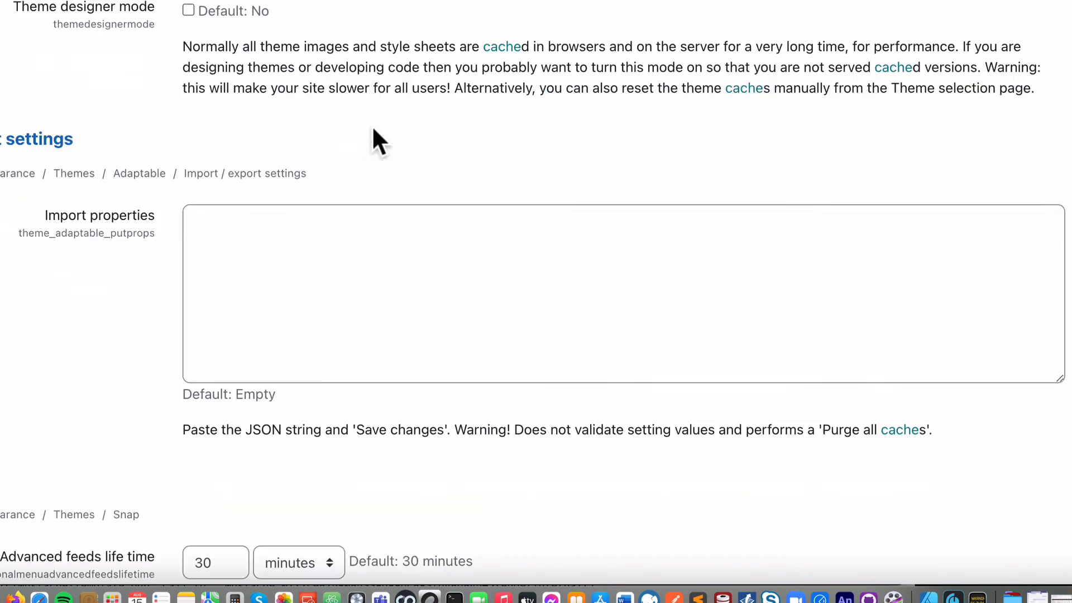
scroll(down, 3)
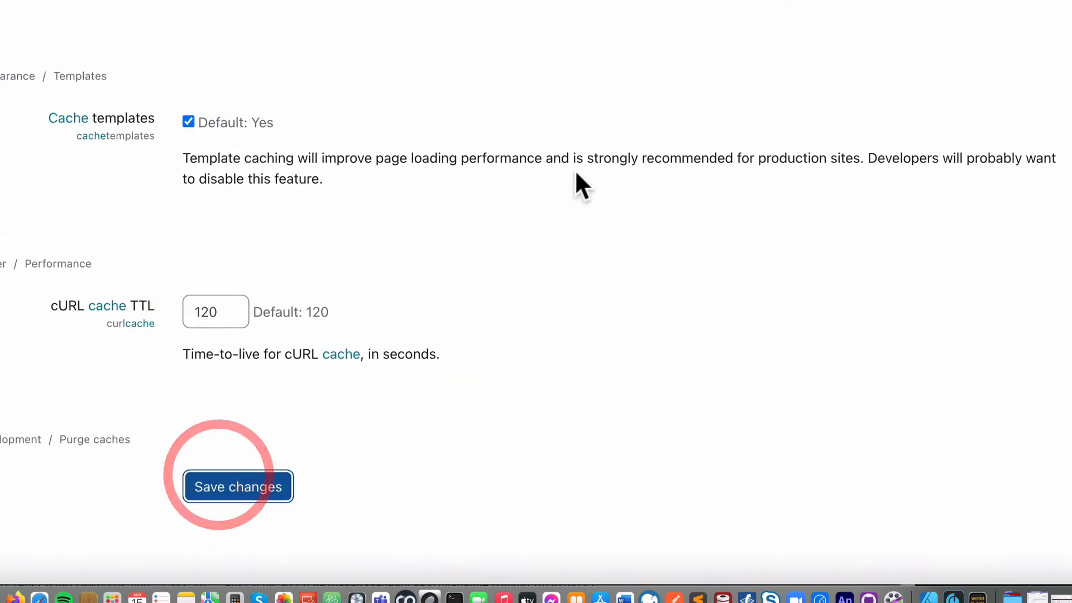